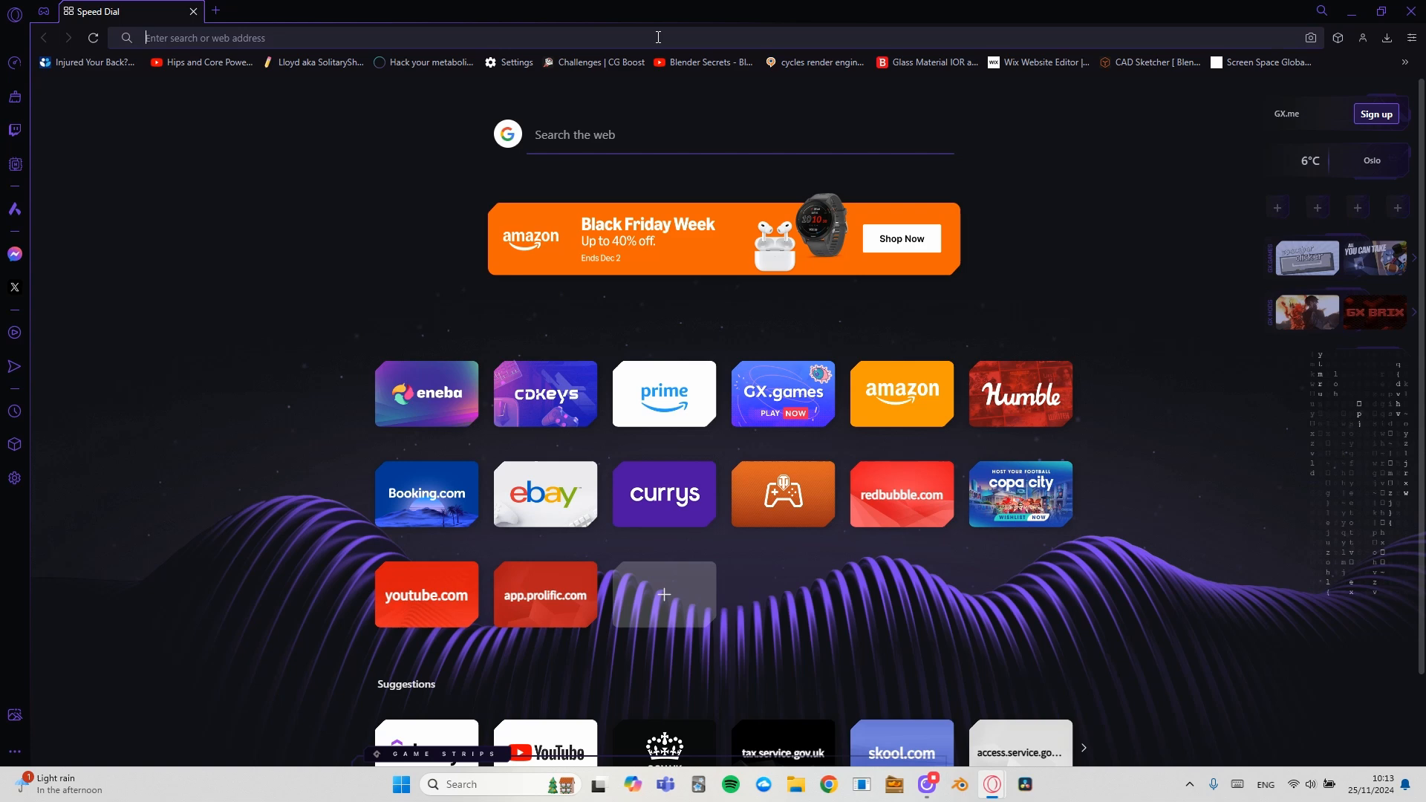
{"action": "mouse_move", "coordinate": [713, 62]}
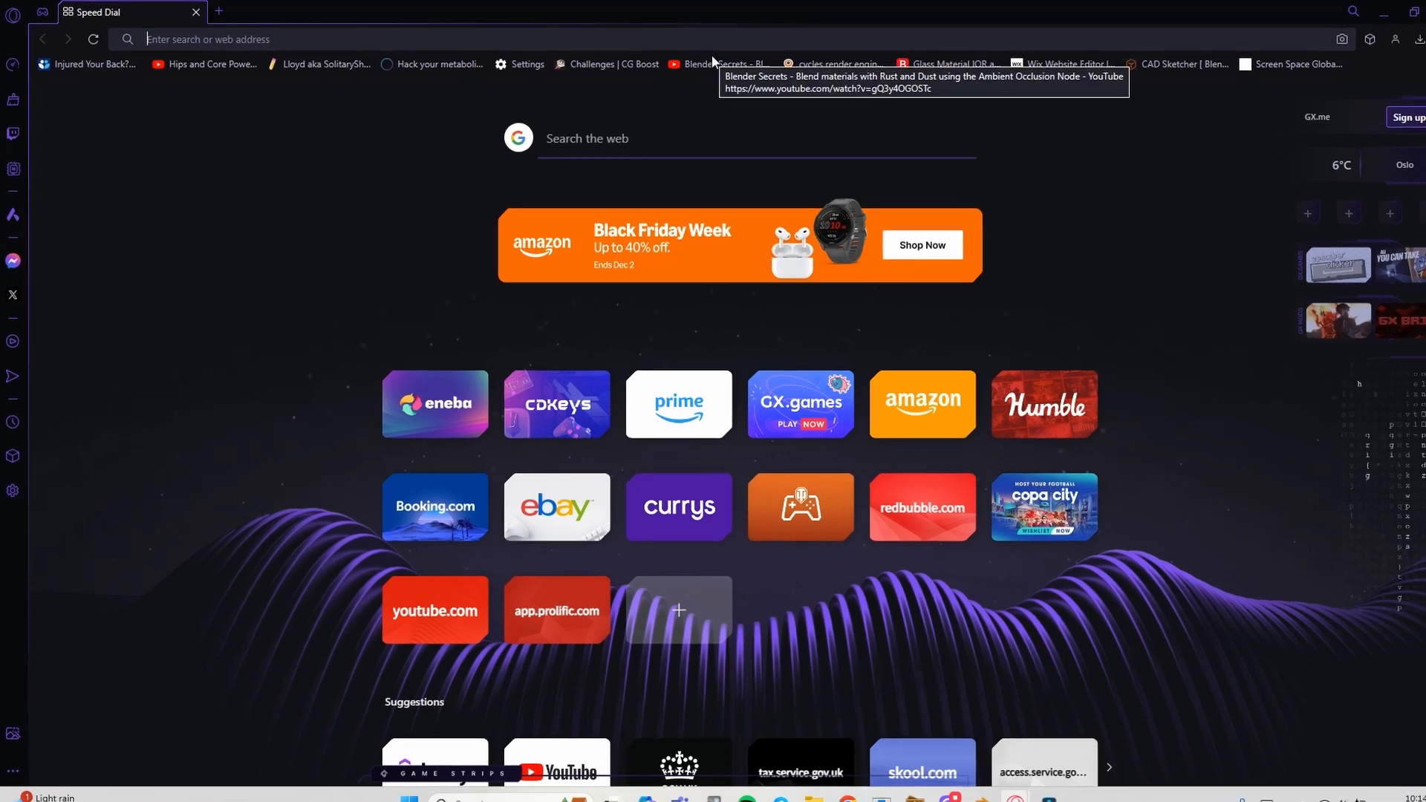
Run a Google search for 'blender' from the Speed Dial address bar.
{"action": "type", "text": "blender"}
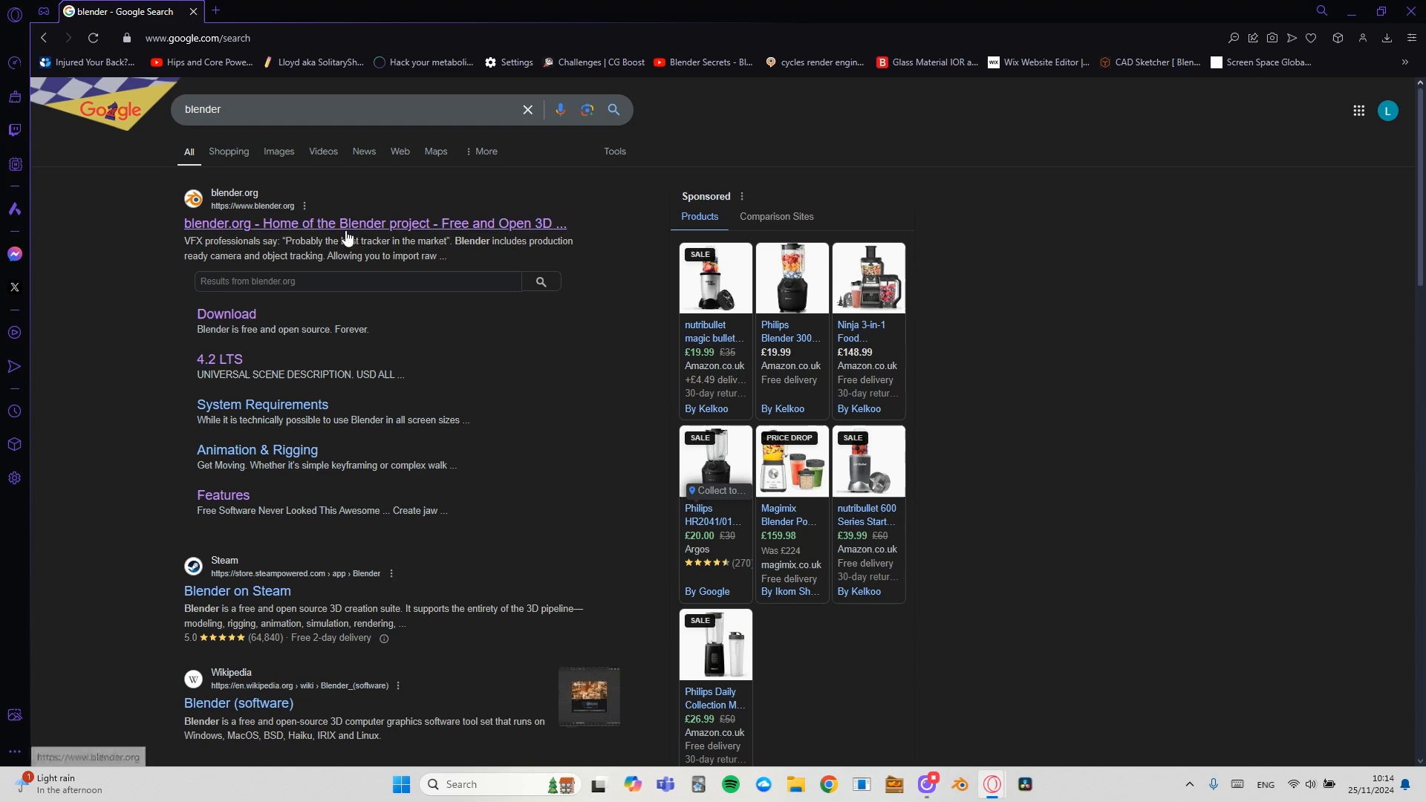
Follow the blender.org search result to the homepage announcing Blender 4.3.
{"action": "left_click", "coordinate": [374, 222]}
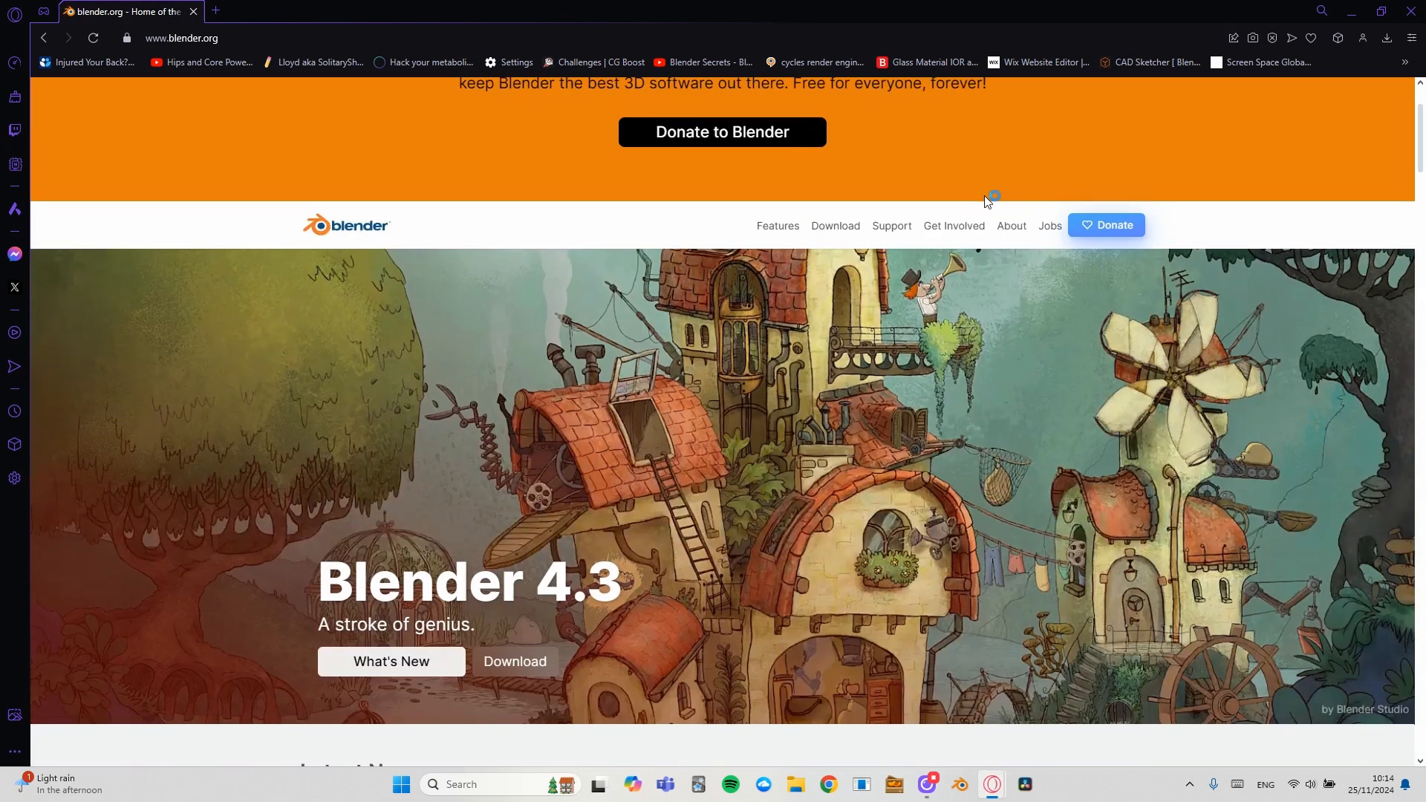
{"action": "scroll", "scroll_direction": "down", "scroll_amount": 3}
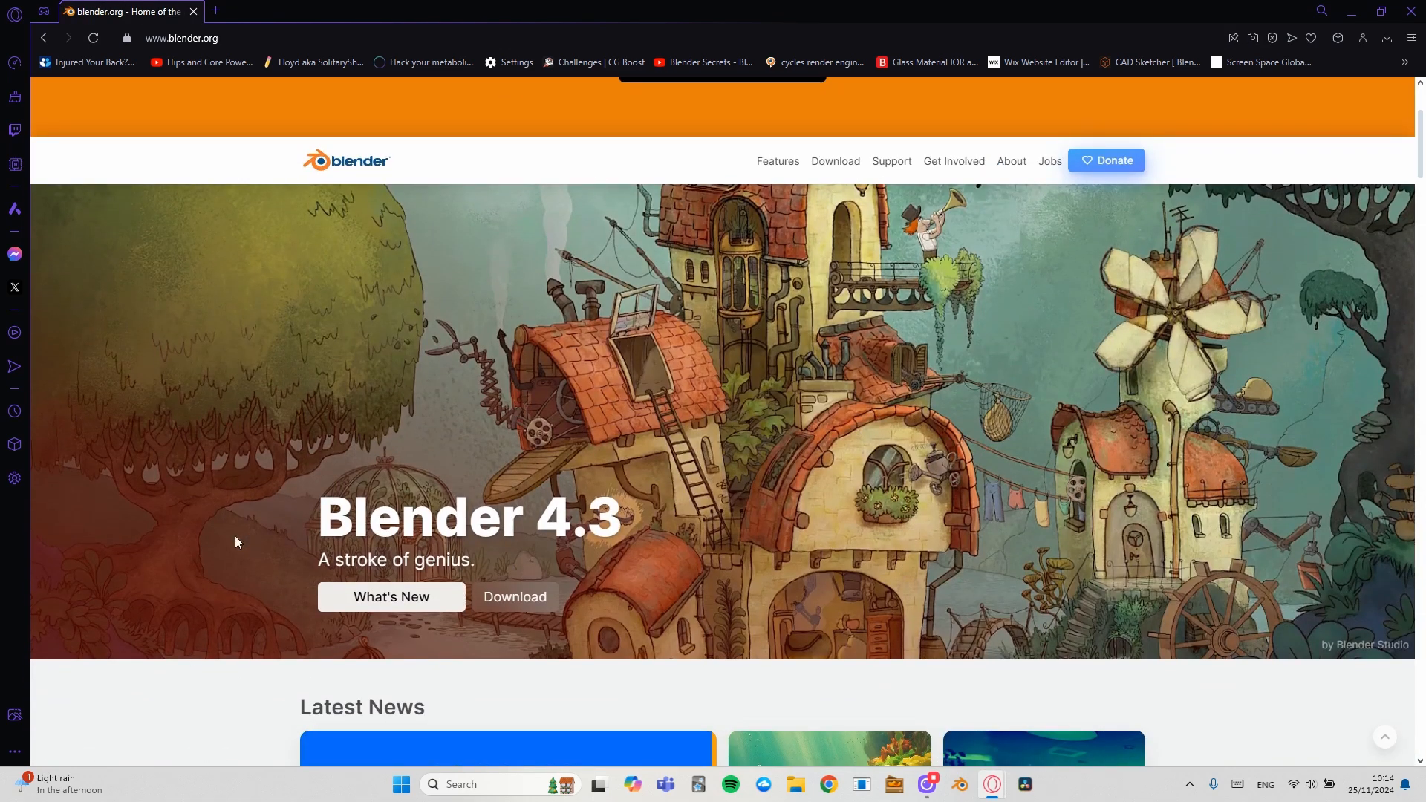
{"action": "mouse_move", "coordinate": [516, 577]}
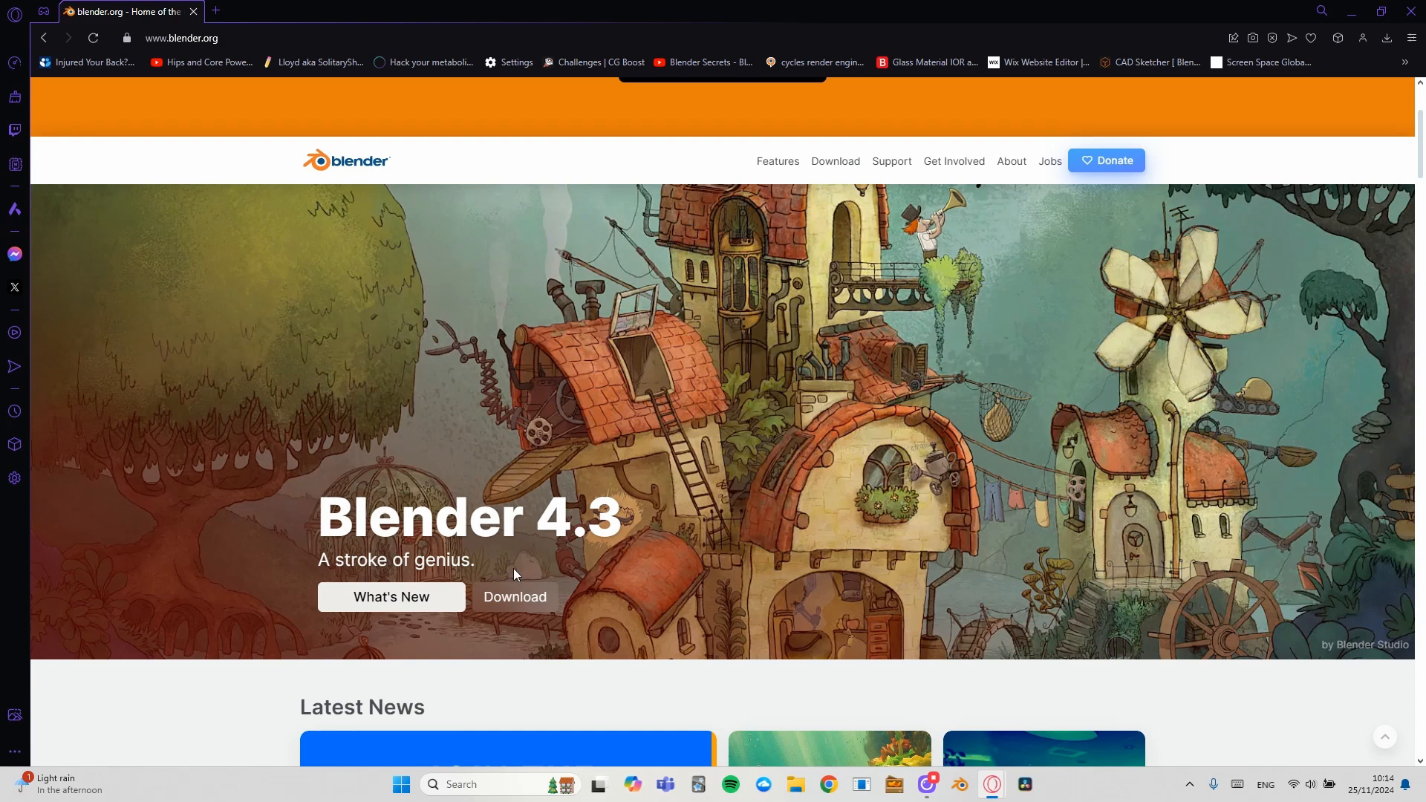
{"action": "mouse_move", "coordinate": [514, 615]}
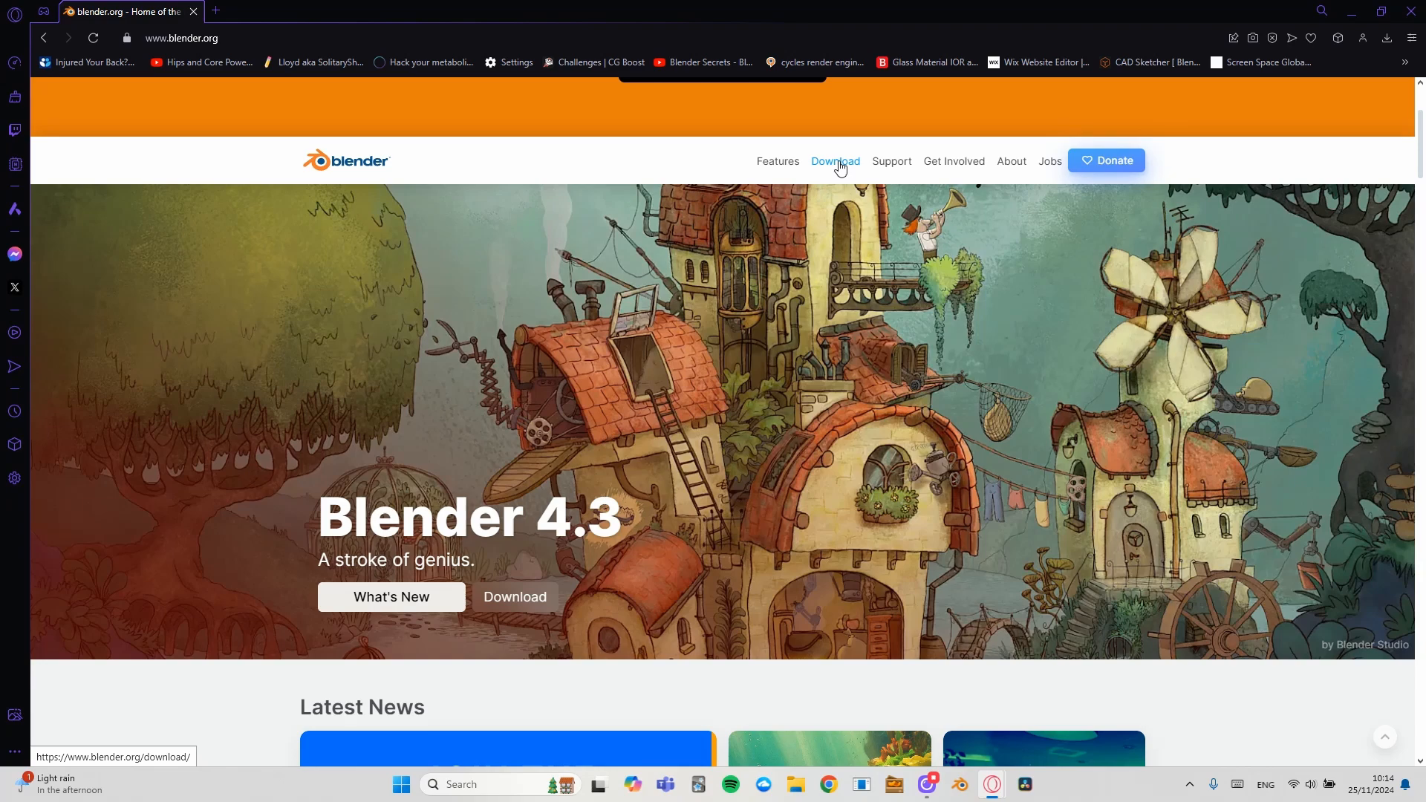
Reach the Blender 4.3.0 download page and browse the macOS, Linux and other versions list.
{"action": "left_click", "coordinate": [835, 160]}
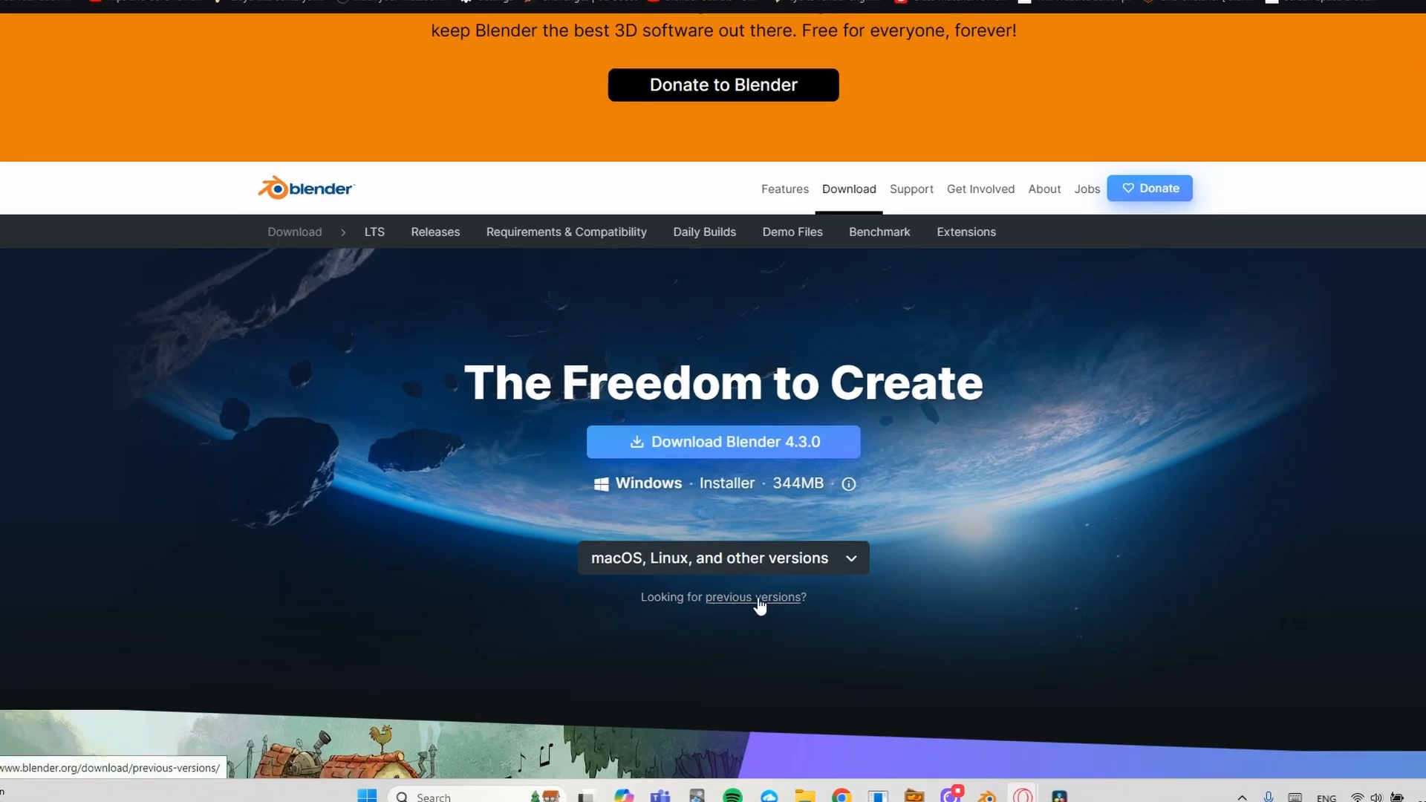
{"action": "mouse_move", "coordinate": [740, 628]}
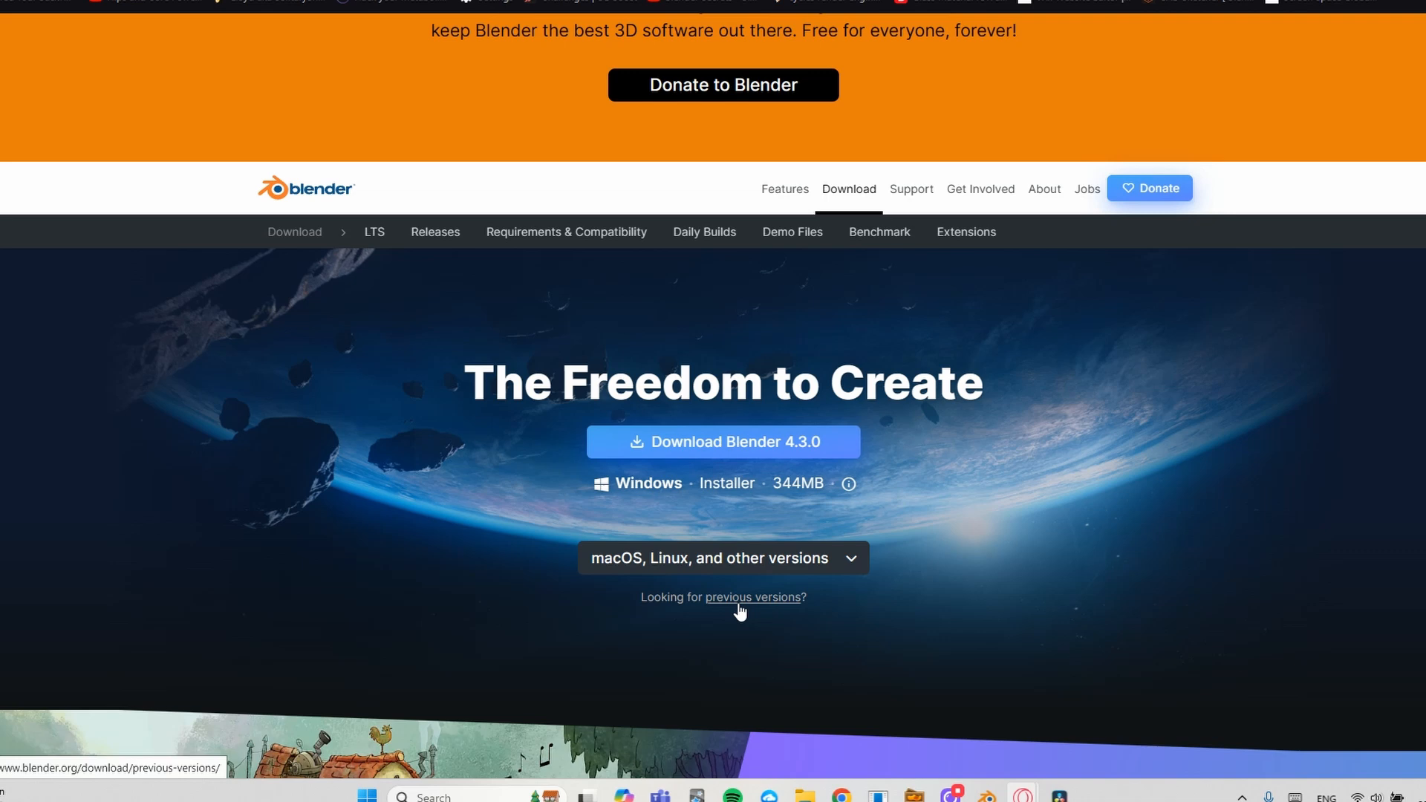
{"action": "mouse_move", "coordinate": [813, 615]}
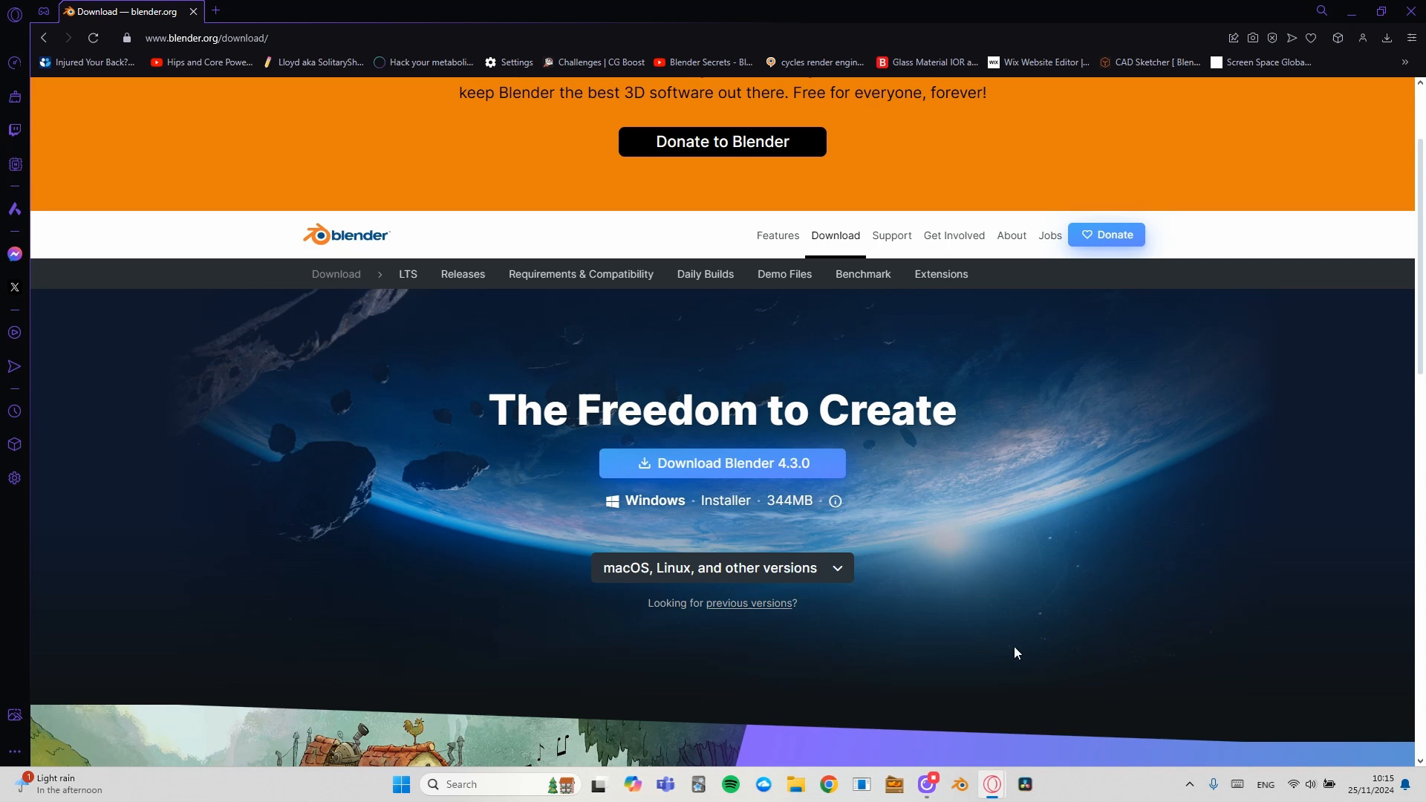
{"action": "mouse_move", "coordinate": [712, 428]}
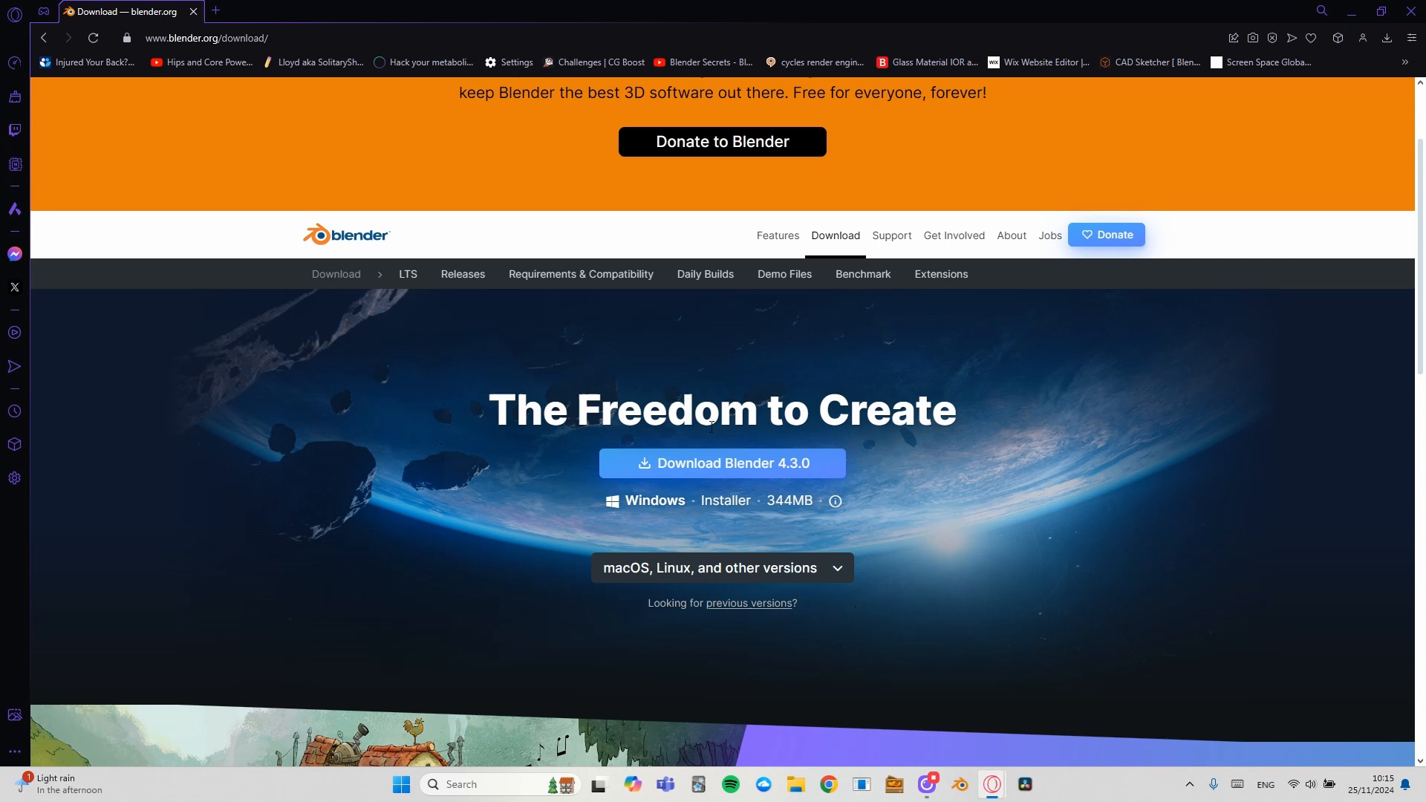
{"action": "mouse_move", "coordinate": [745, 469]}
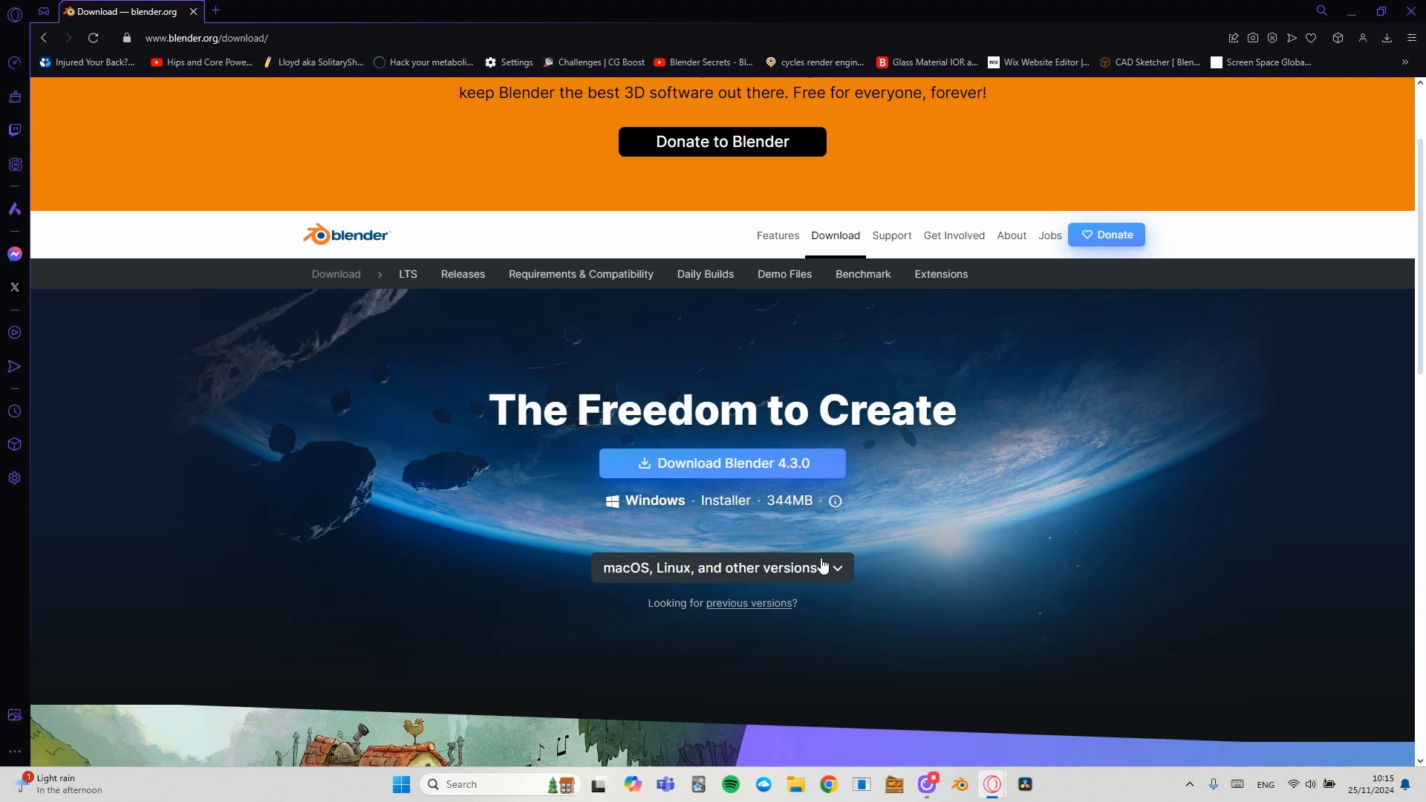
{"action": "left_click", "coordinate": [721, 567]}
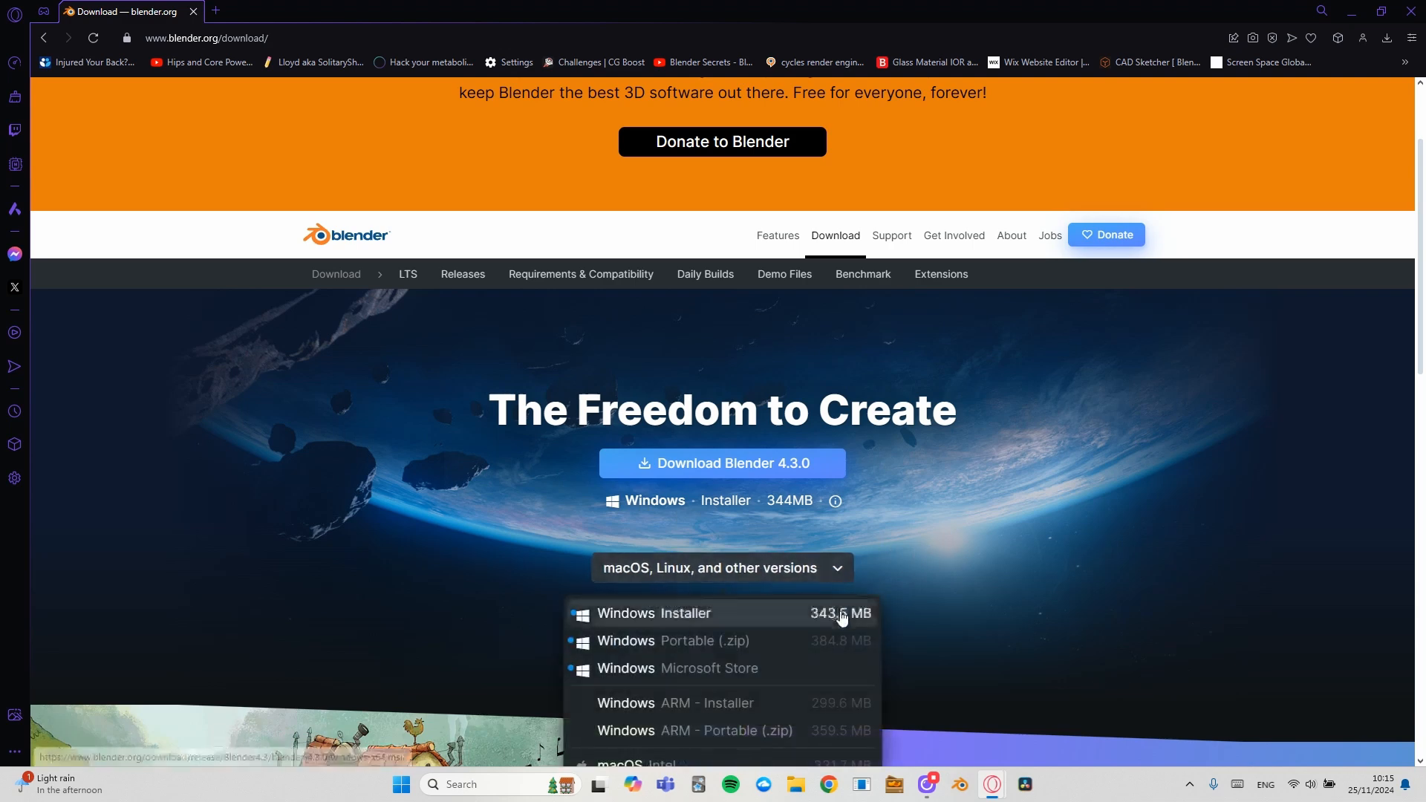
{"action": "scroll", "scroll_direction": "down", "scroll_amount": 3}
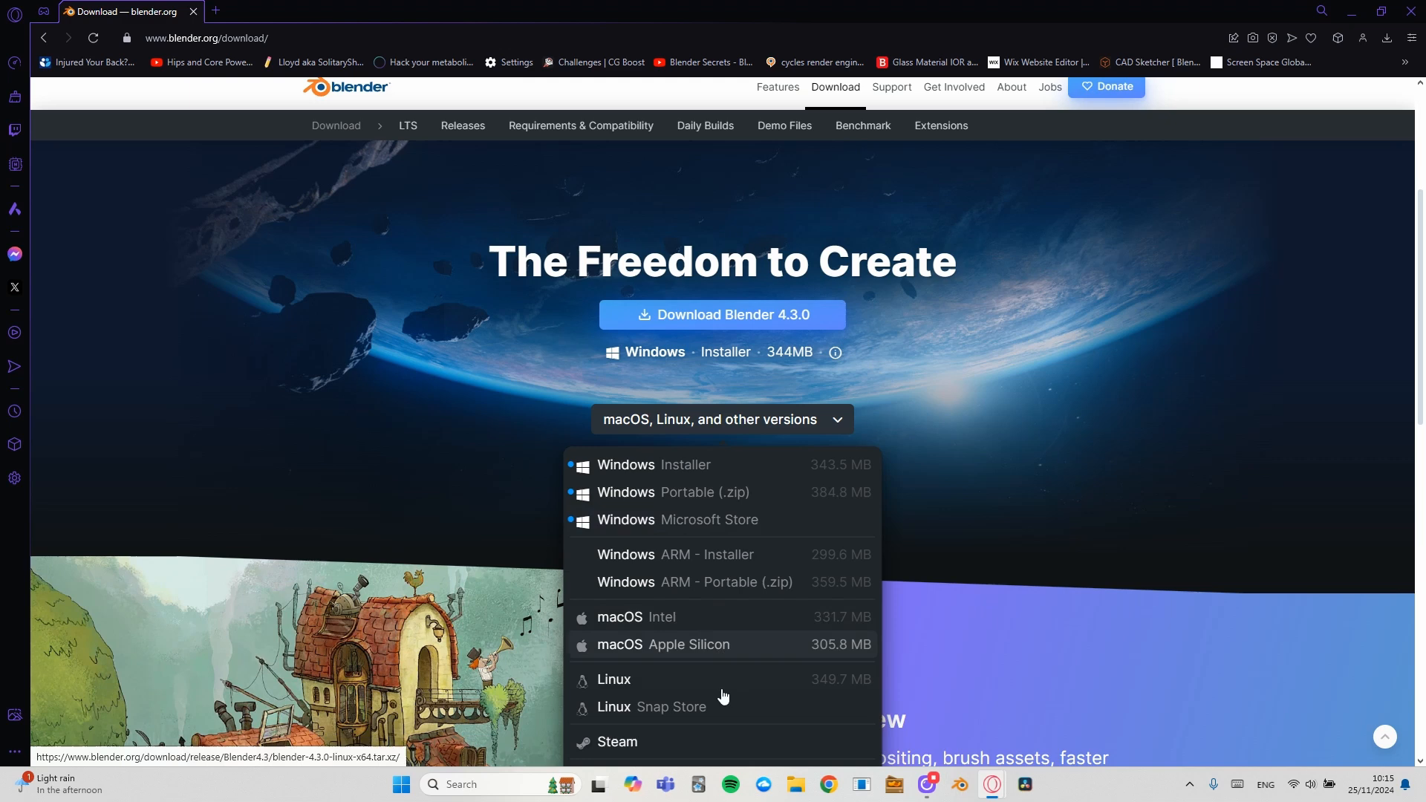
{"action": "scroll", "scroll_direction": "down", "scroll_amount": 3}
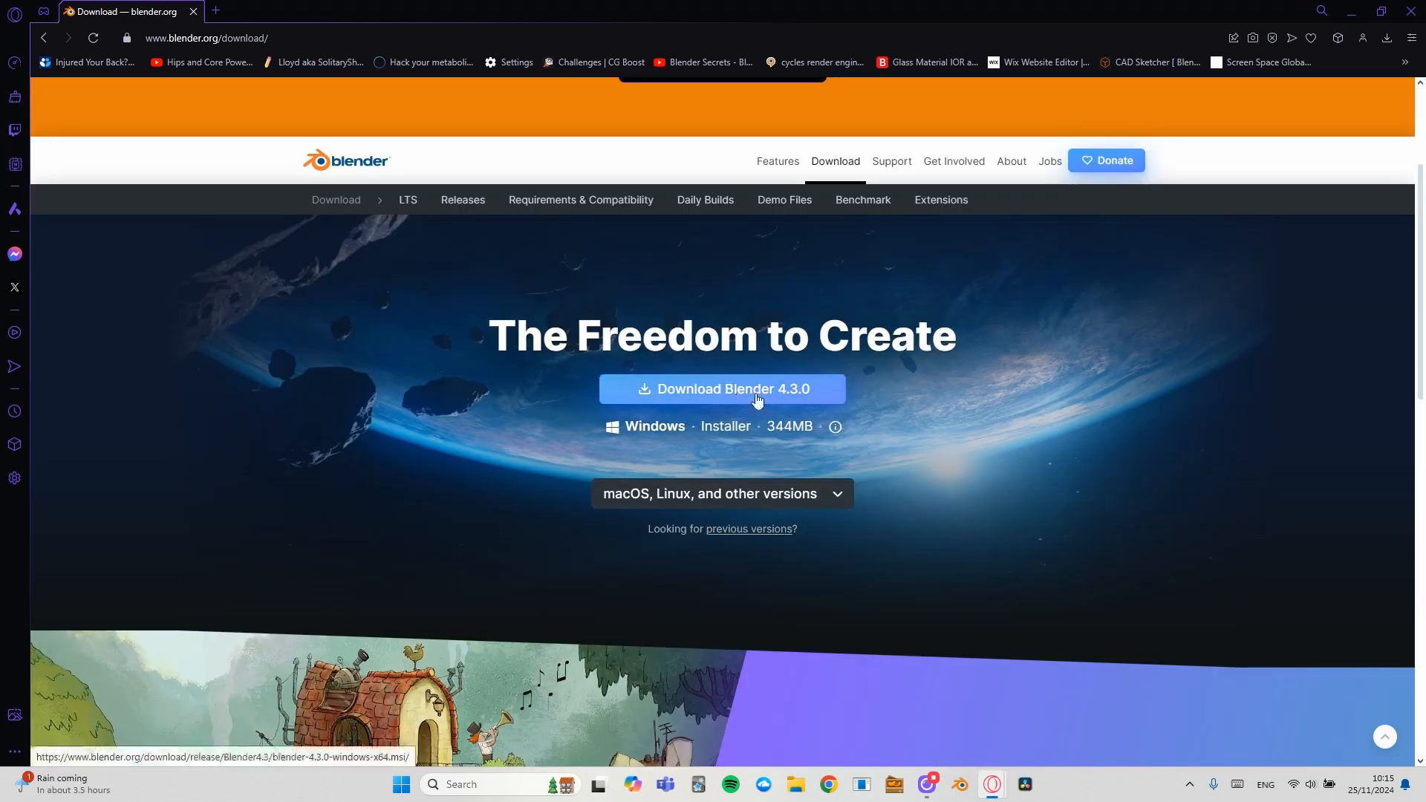
Download the Blender 4.3.0 Windows installer to Downloads and confirm it finished.
{"action": "left_click", "coordinate": [723, 389]}
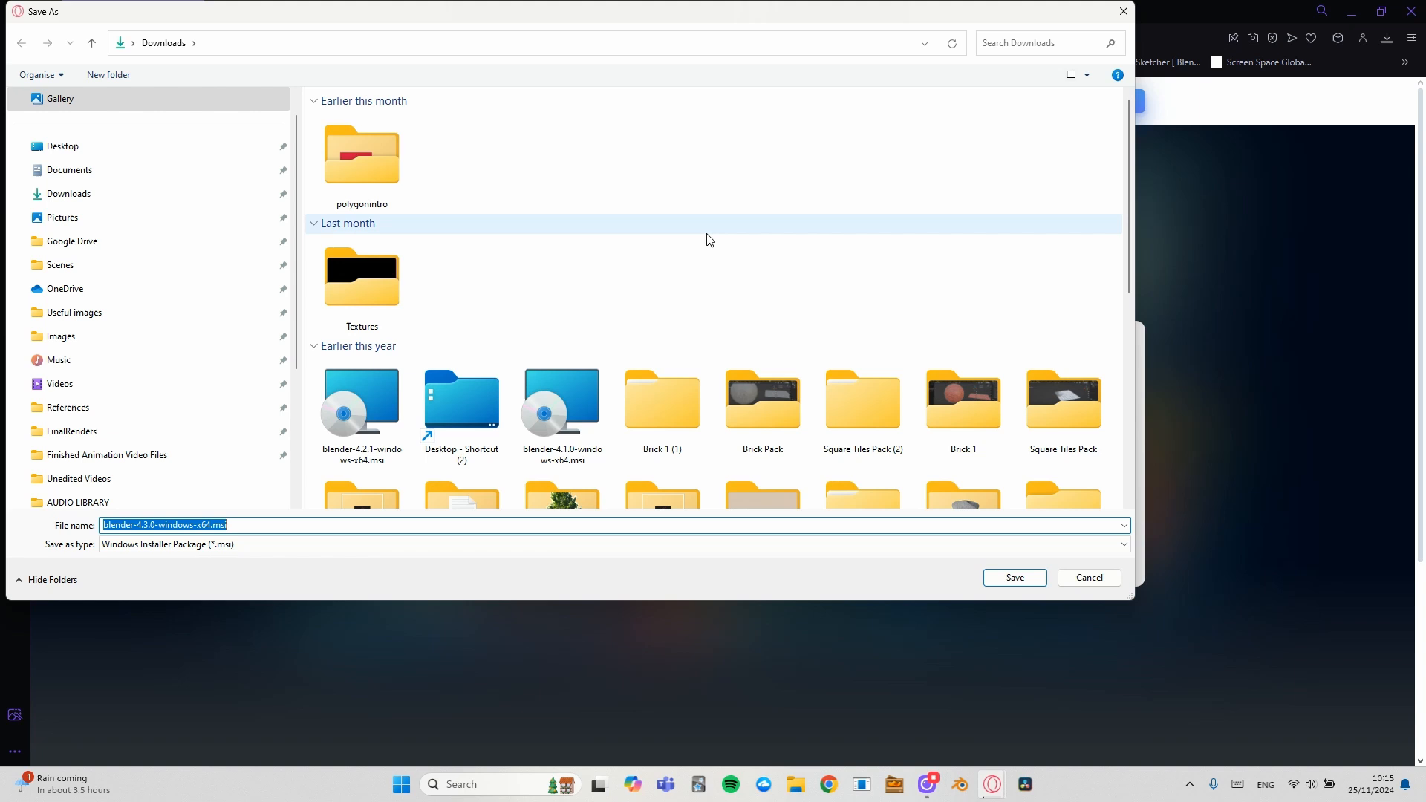
{"action": "mouse_move", "coordinate": [636, 306]}
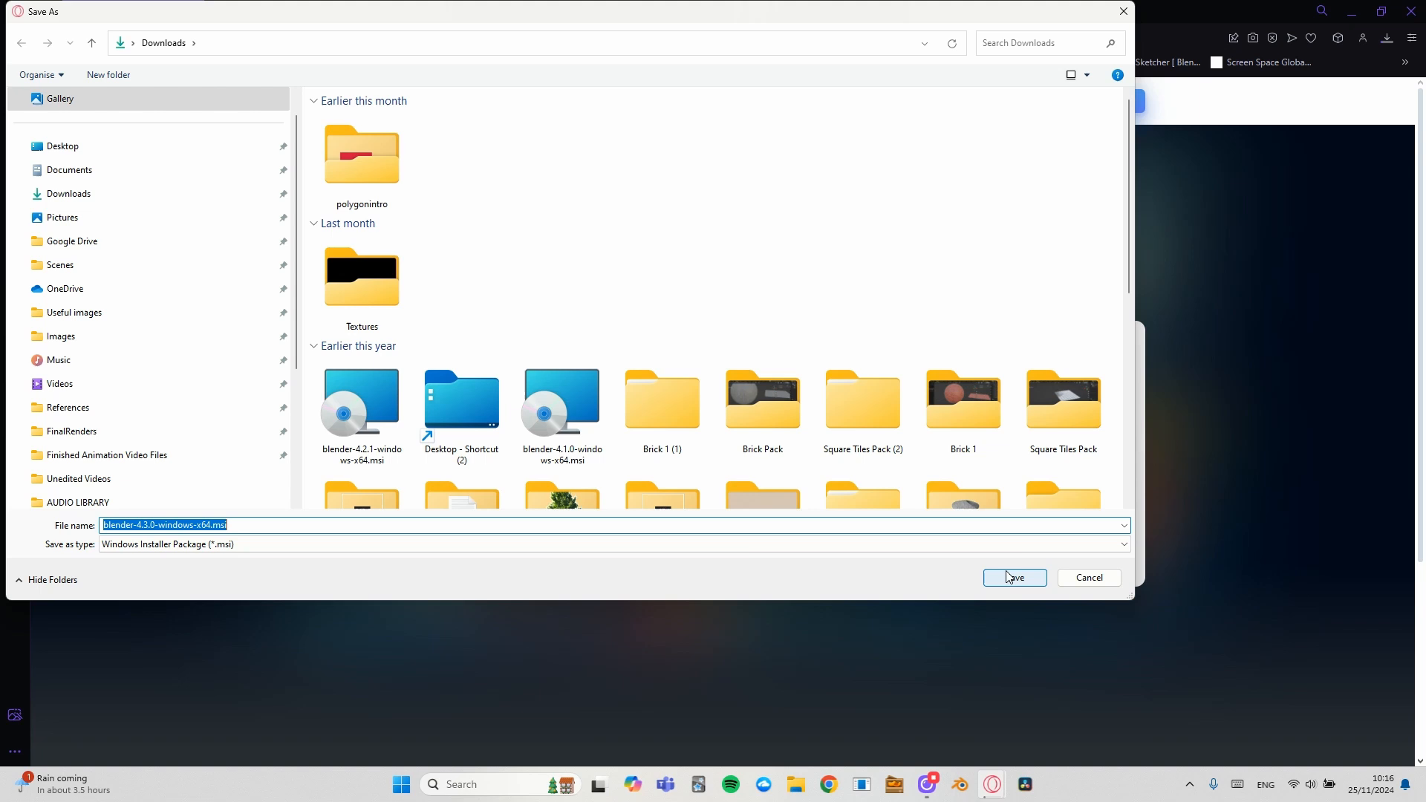
{"action": "left_click", "coordinate": [1015, 576]}
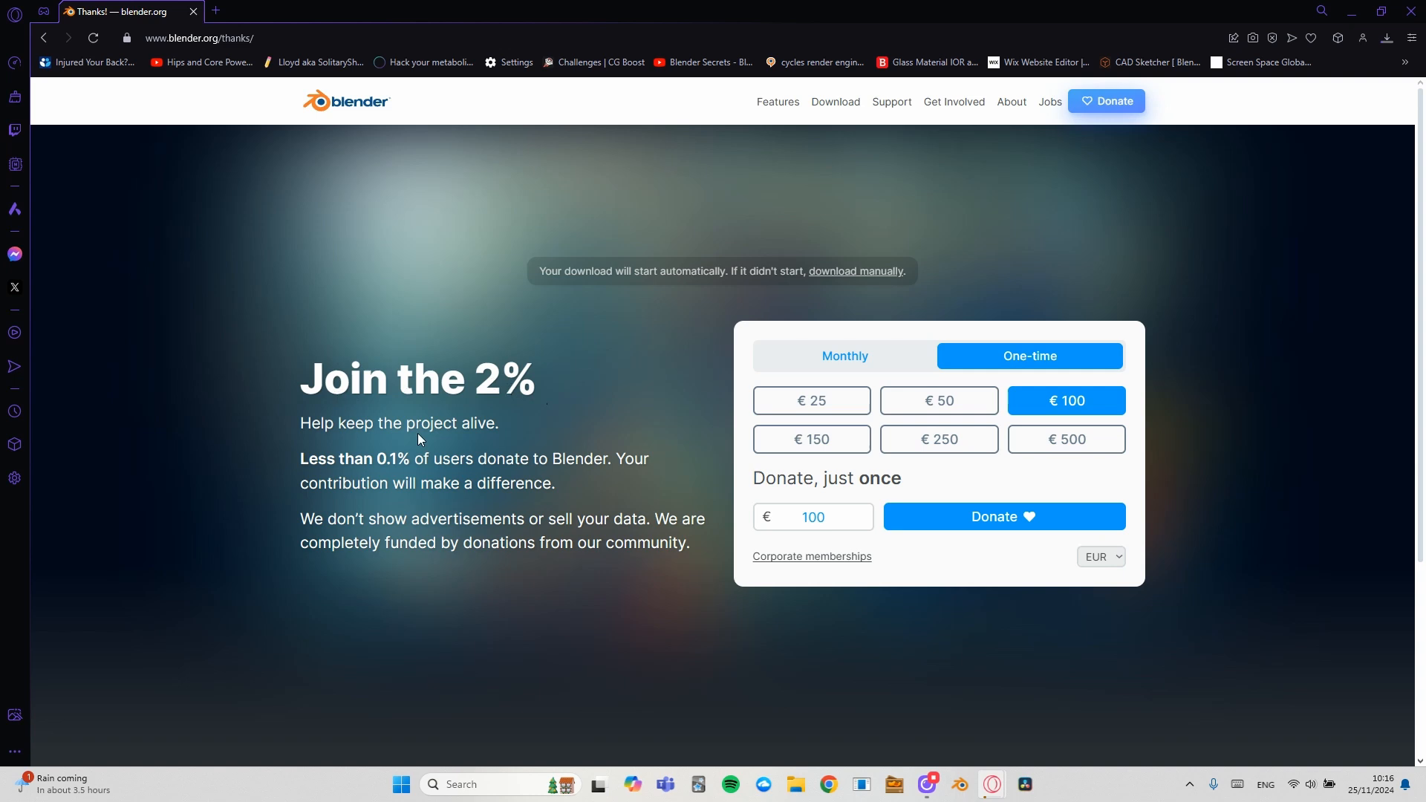
{"action": "mouse_move", "coordinate": [654, 538]}
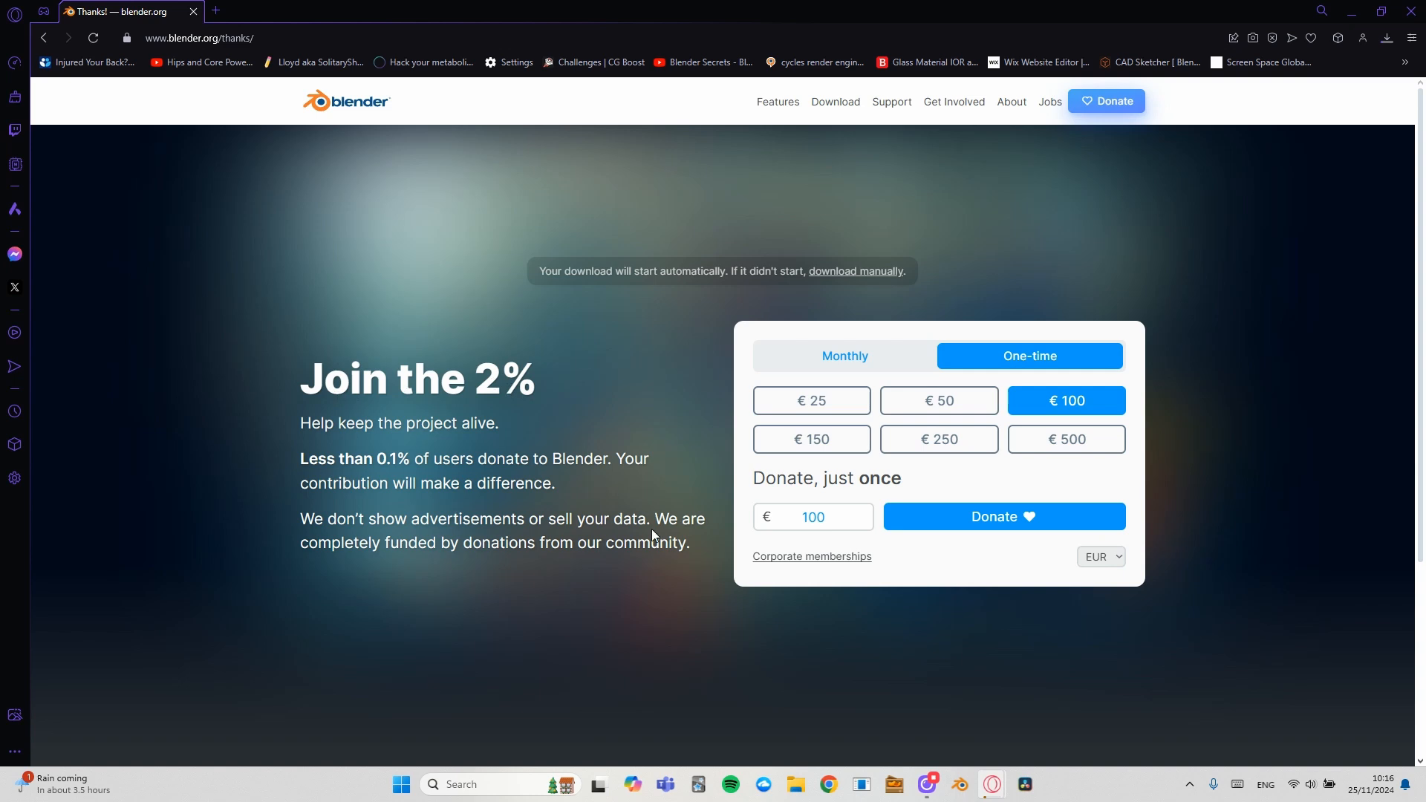
{"action": "mouse_move", "coordinate": [832, 634]}
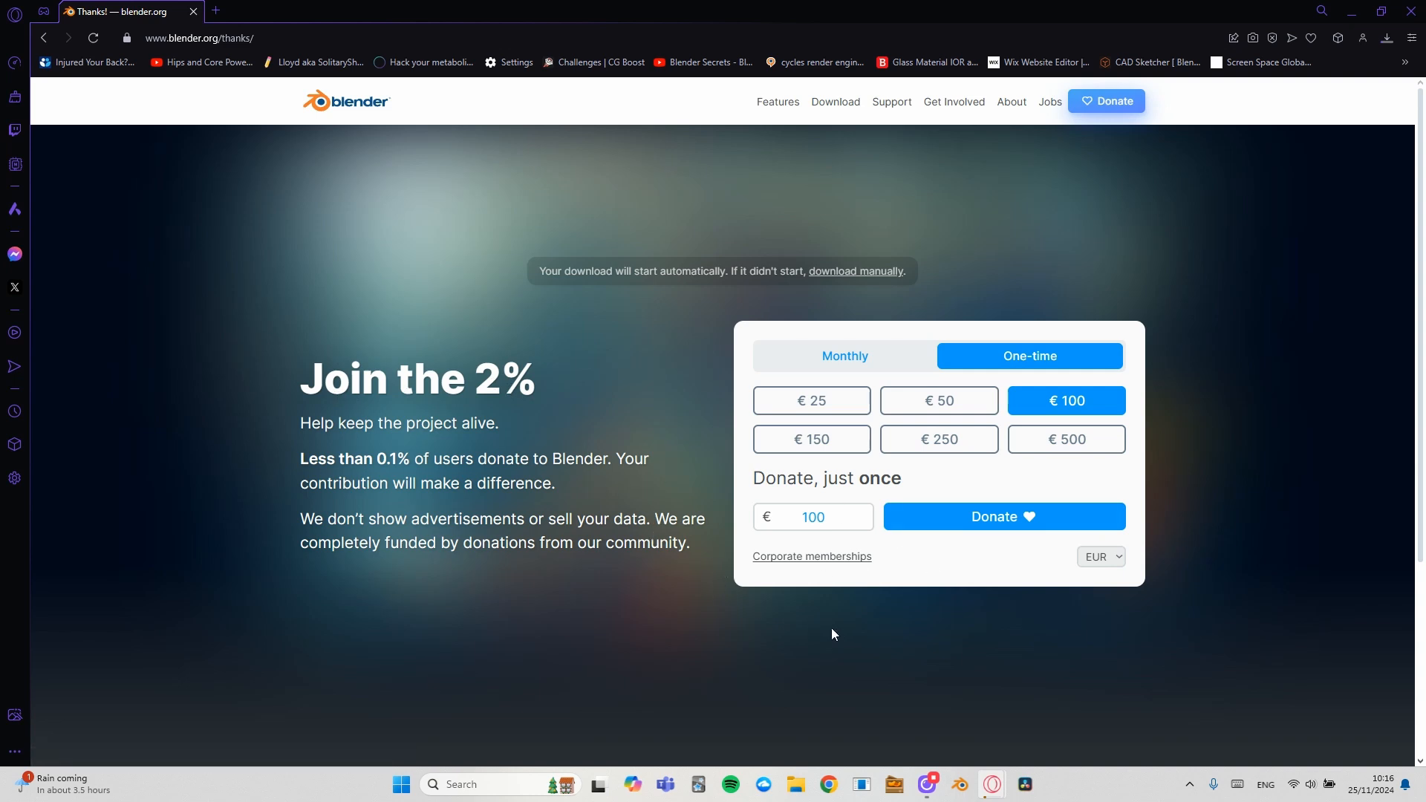
{"action": "mouse_move", "coordinate": [868, 618]}
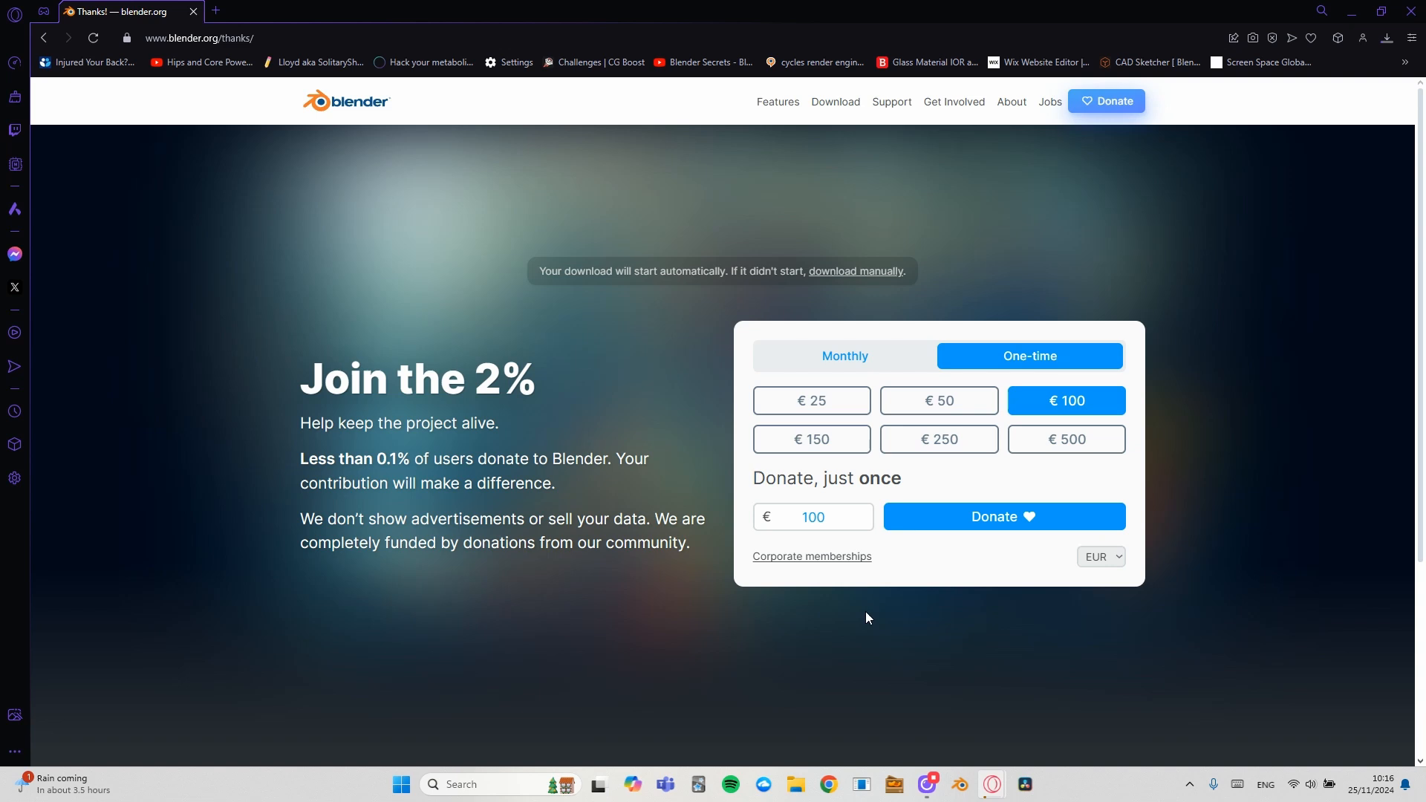
{"action": "mouse_move", "coordinate": [1052, 704]}
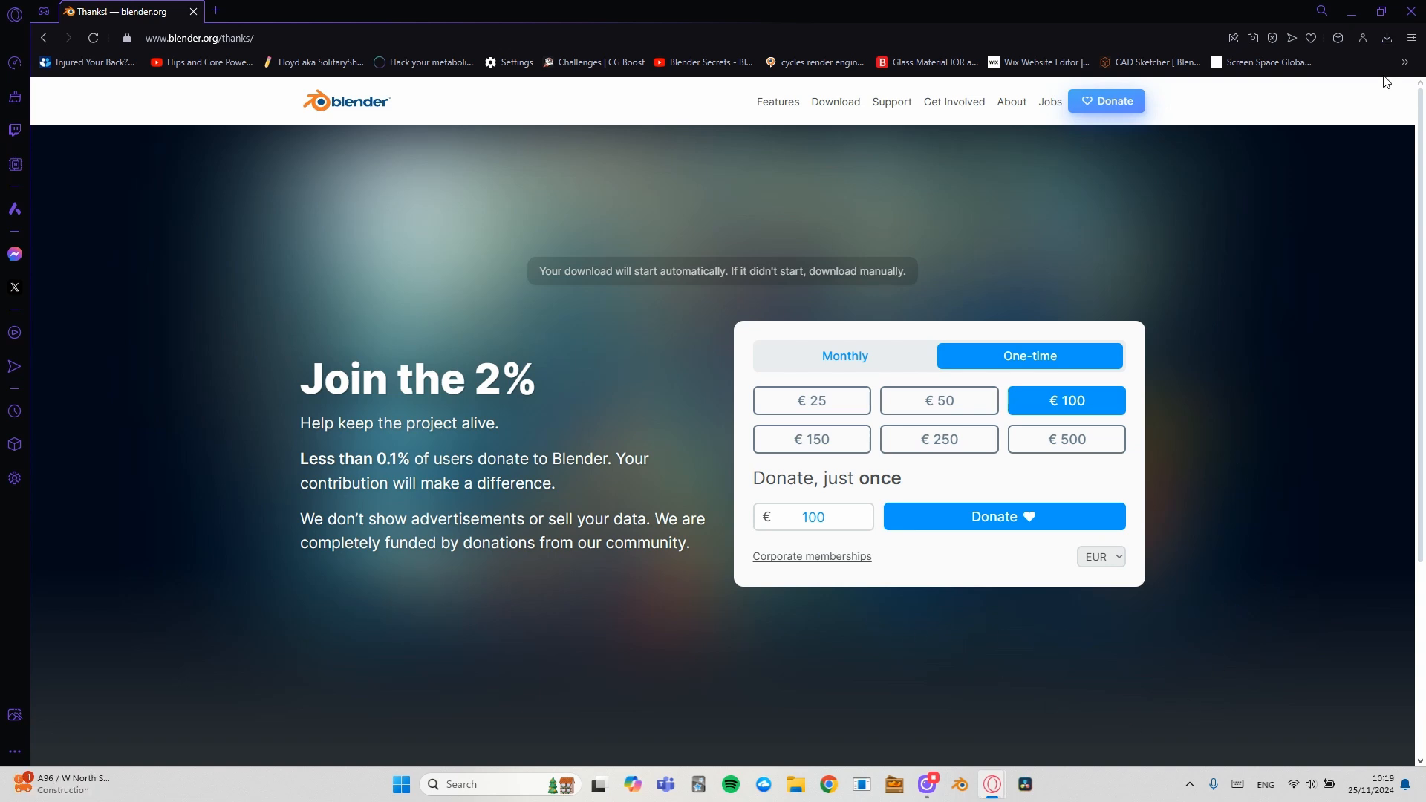
{"action": "left_click", "coordinate": [1387, 38]}
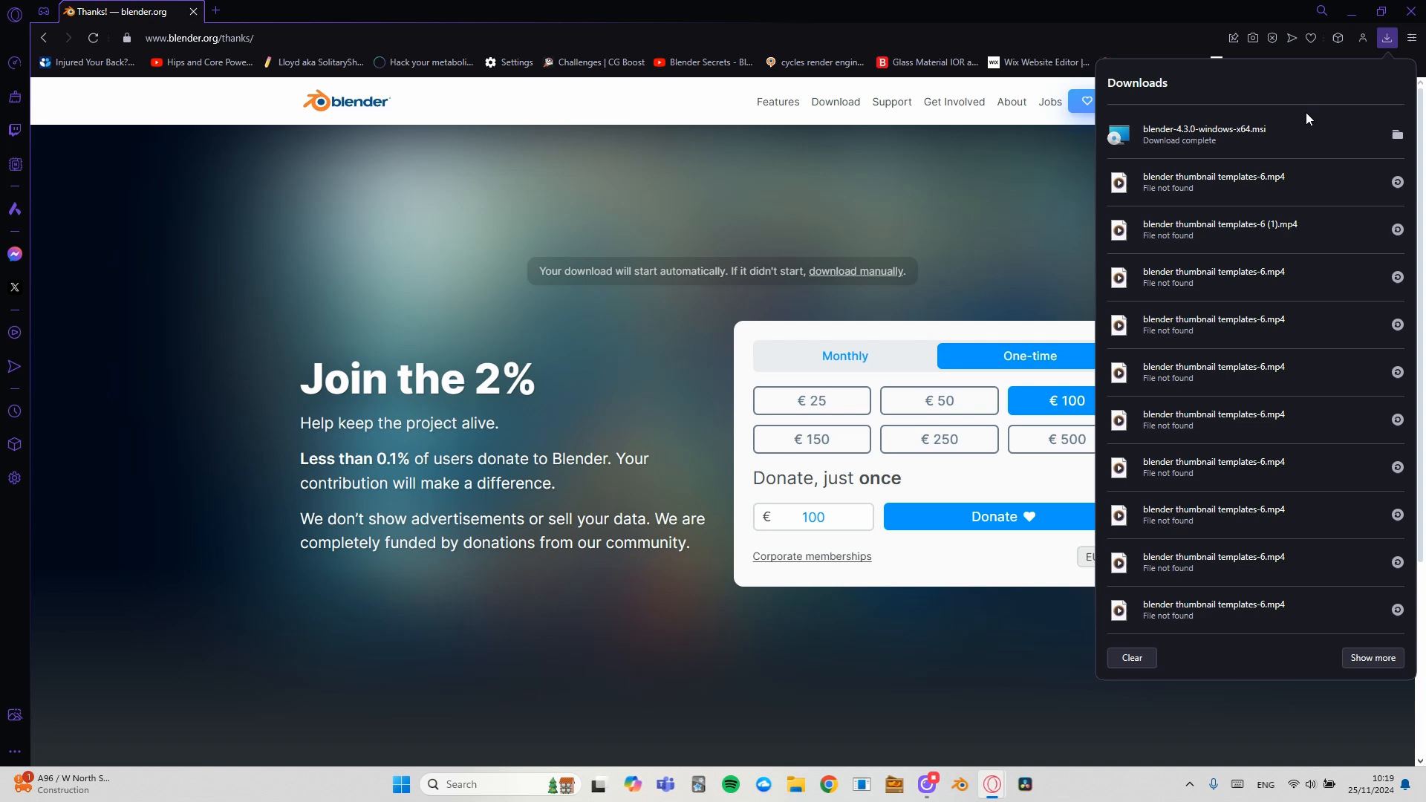
{"action": "mouse_move", "coordinate": [1345, 137]}
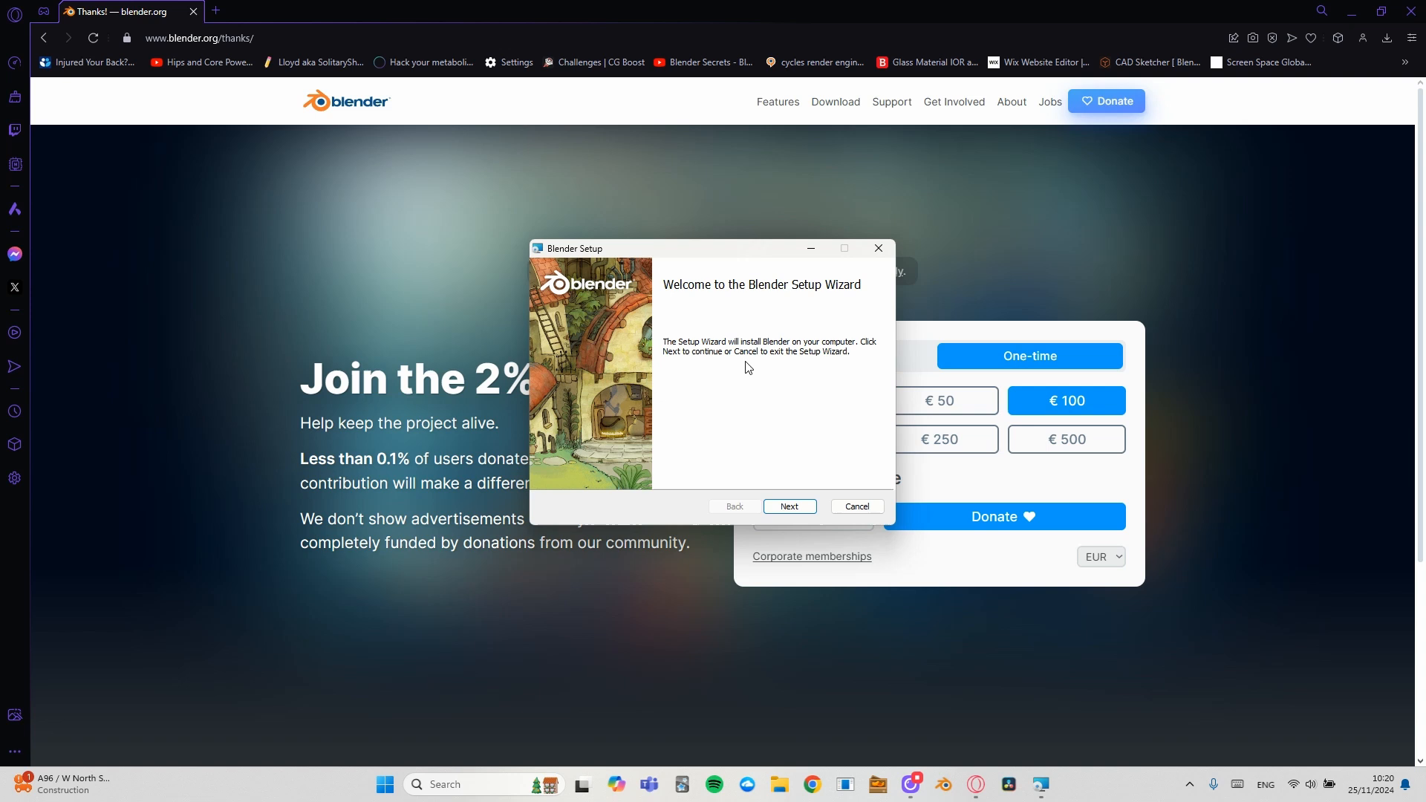
{"action": "mouse_move", "coordinate": [798, 529]}
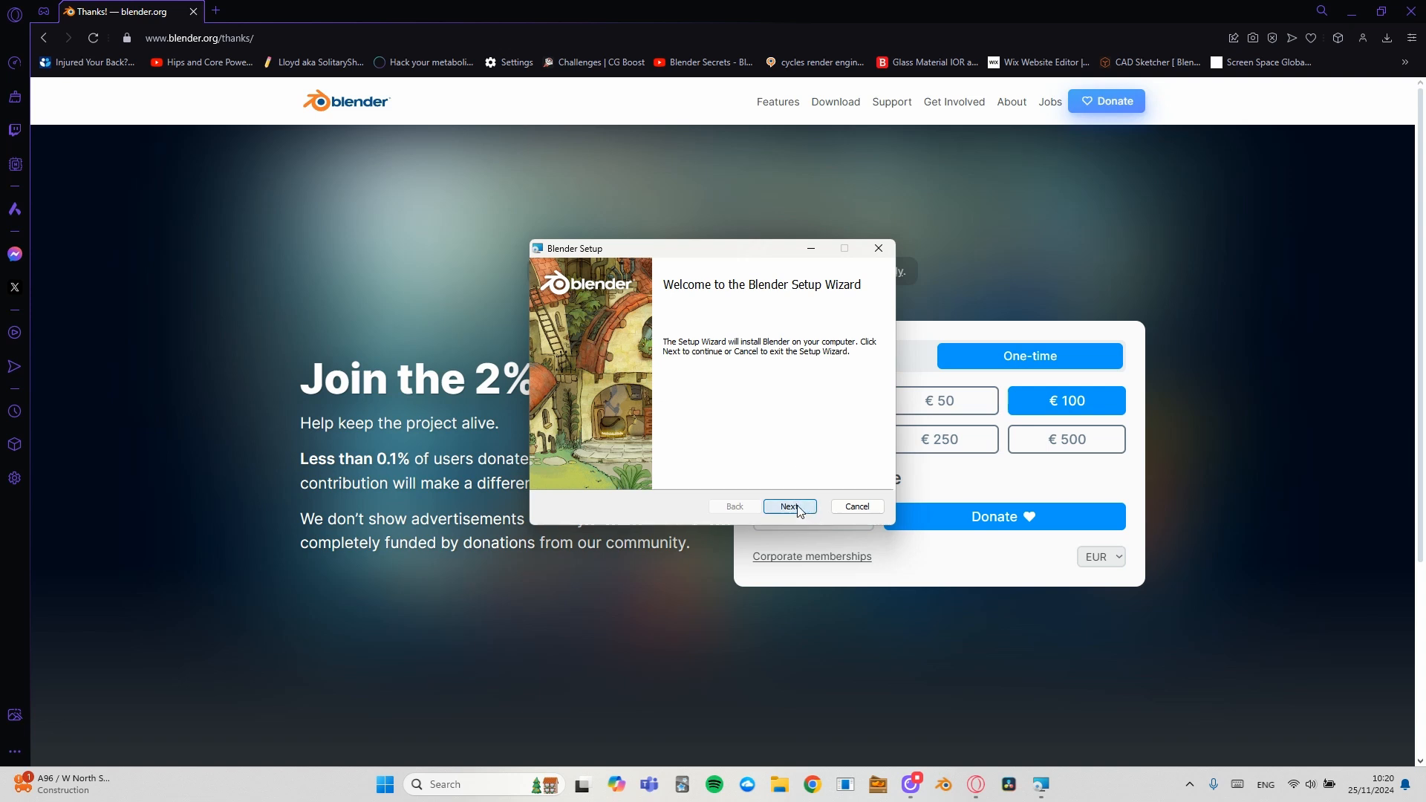
Accept the Blender Setup licence agreement and continue past it.
{"action": "left_click", "coordinate": [791, 505]}
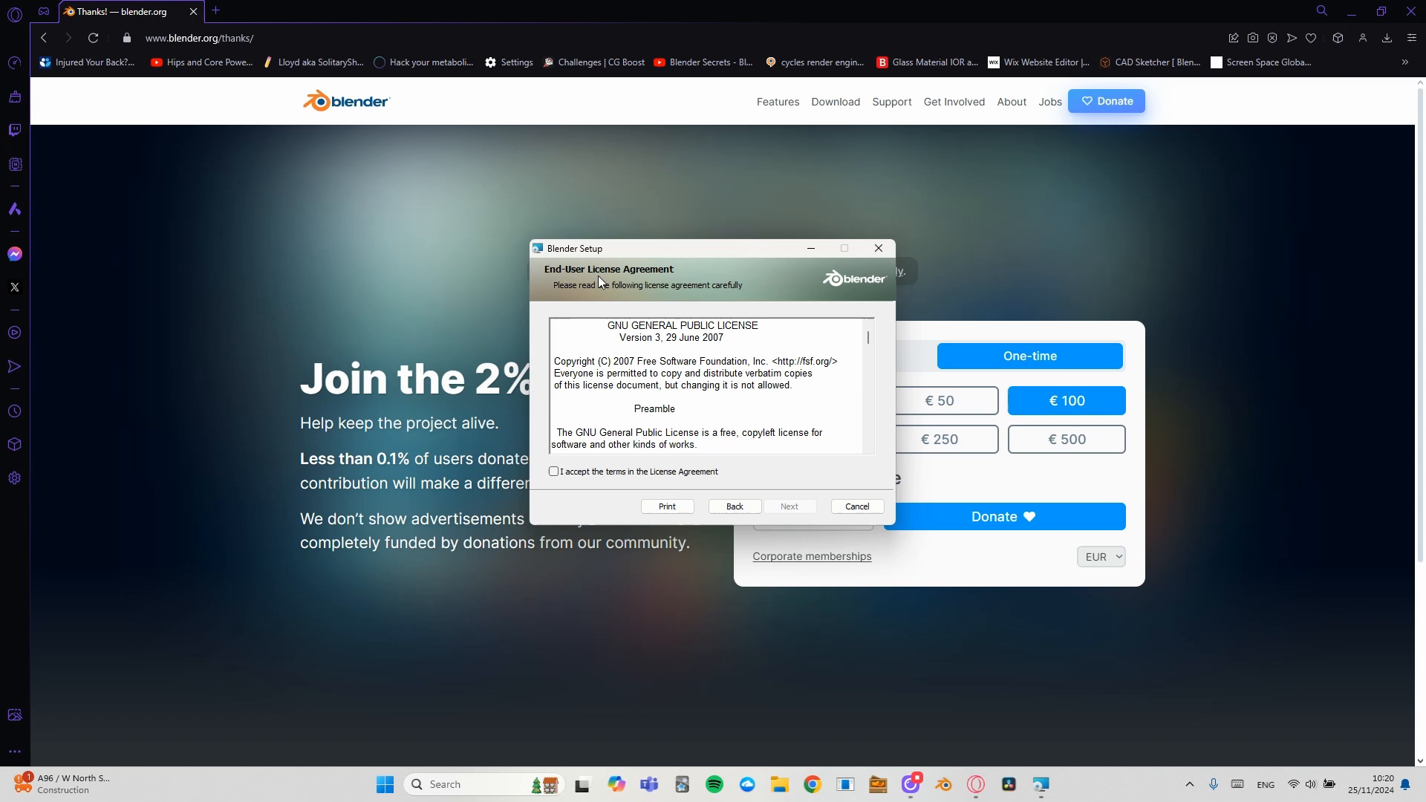
{"action": "scroll", "scroll_direction": "down", "scroll_amount": 3}
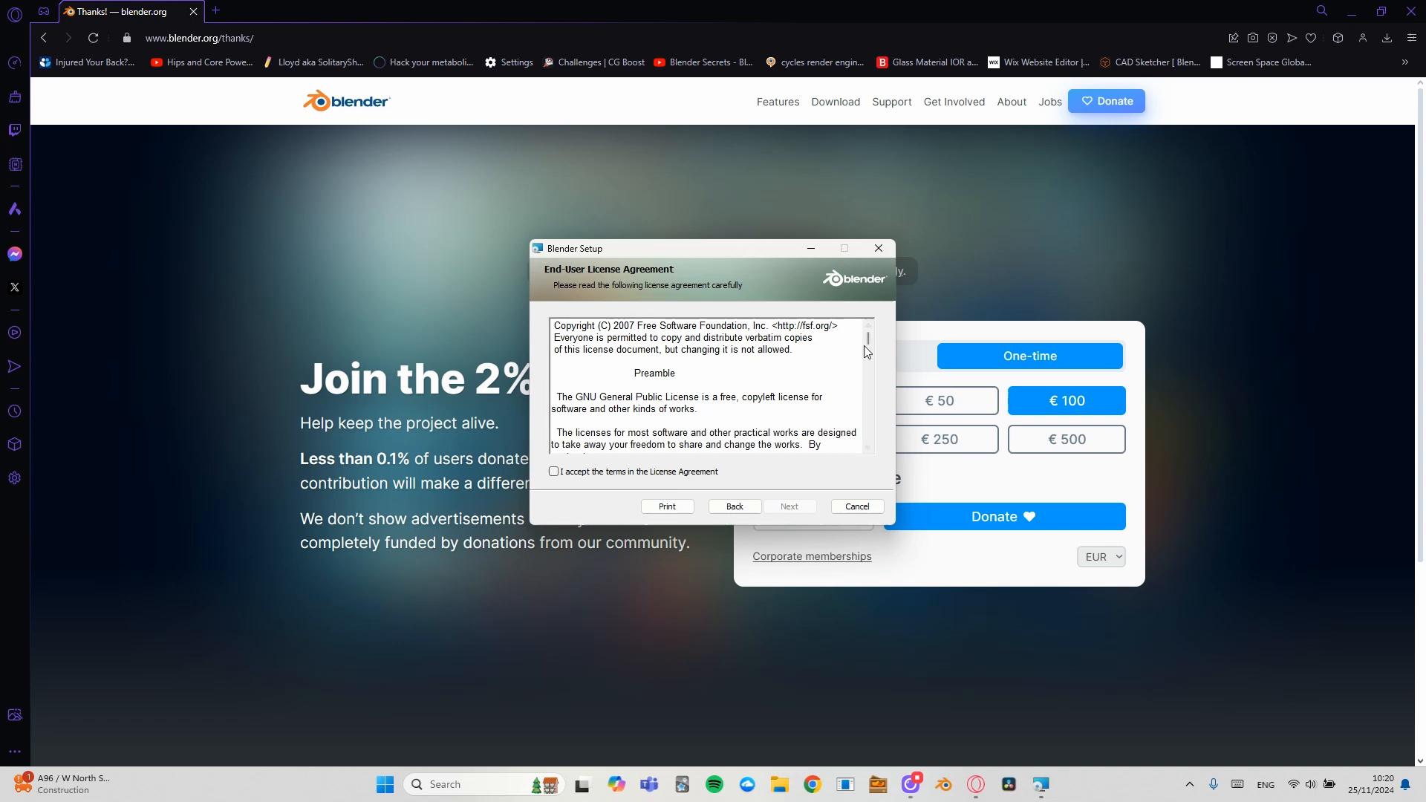
{"action": "scroll", "scroll_direction": "down", "scroll_amount": 3}
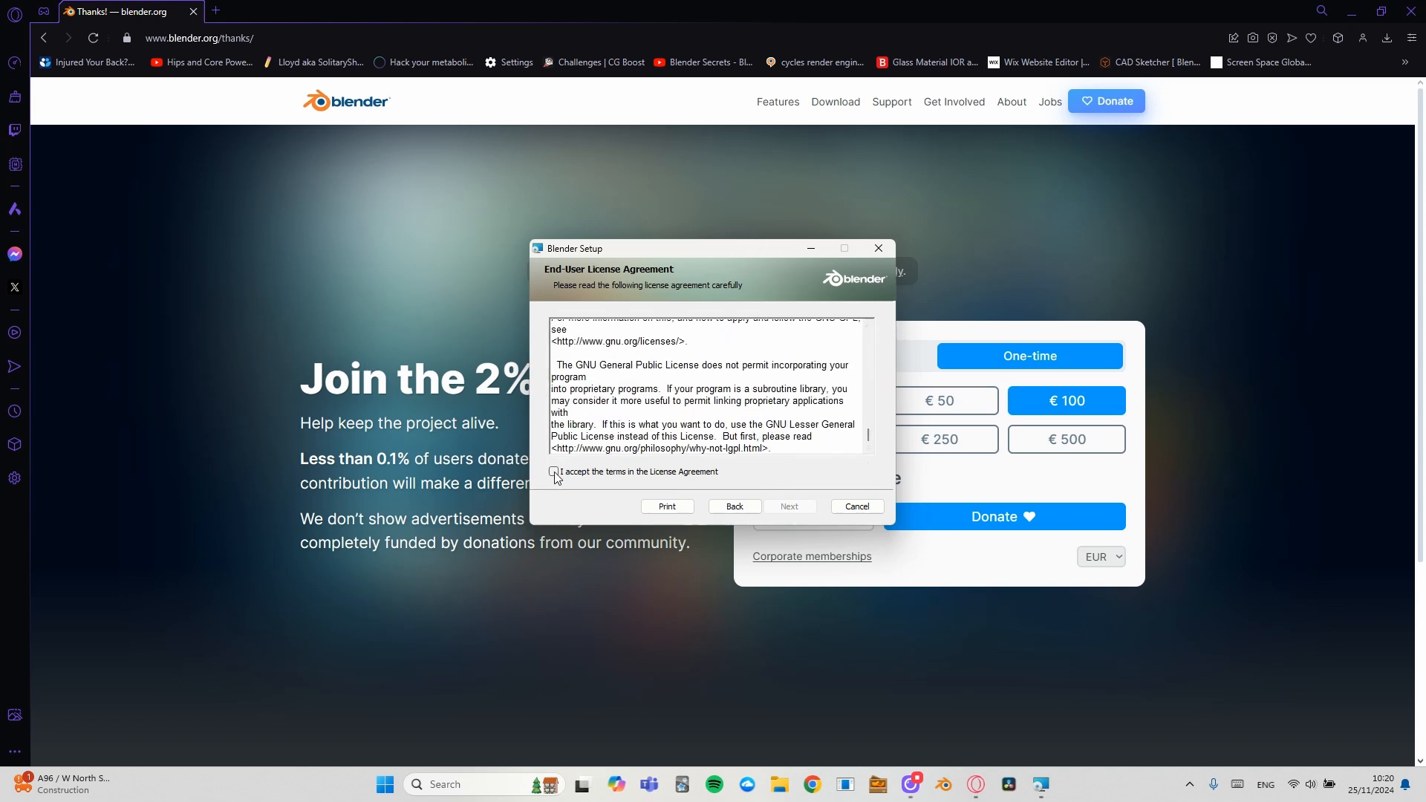
{"action": "left_click", "coordinate": [553, 472]}
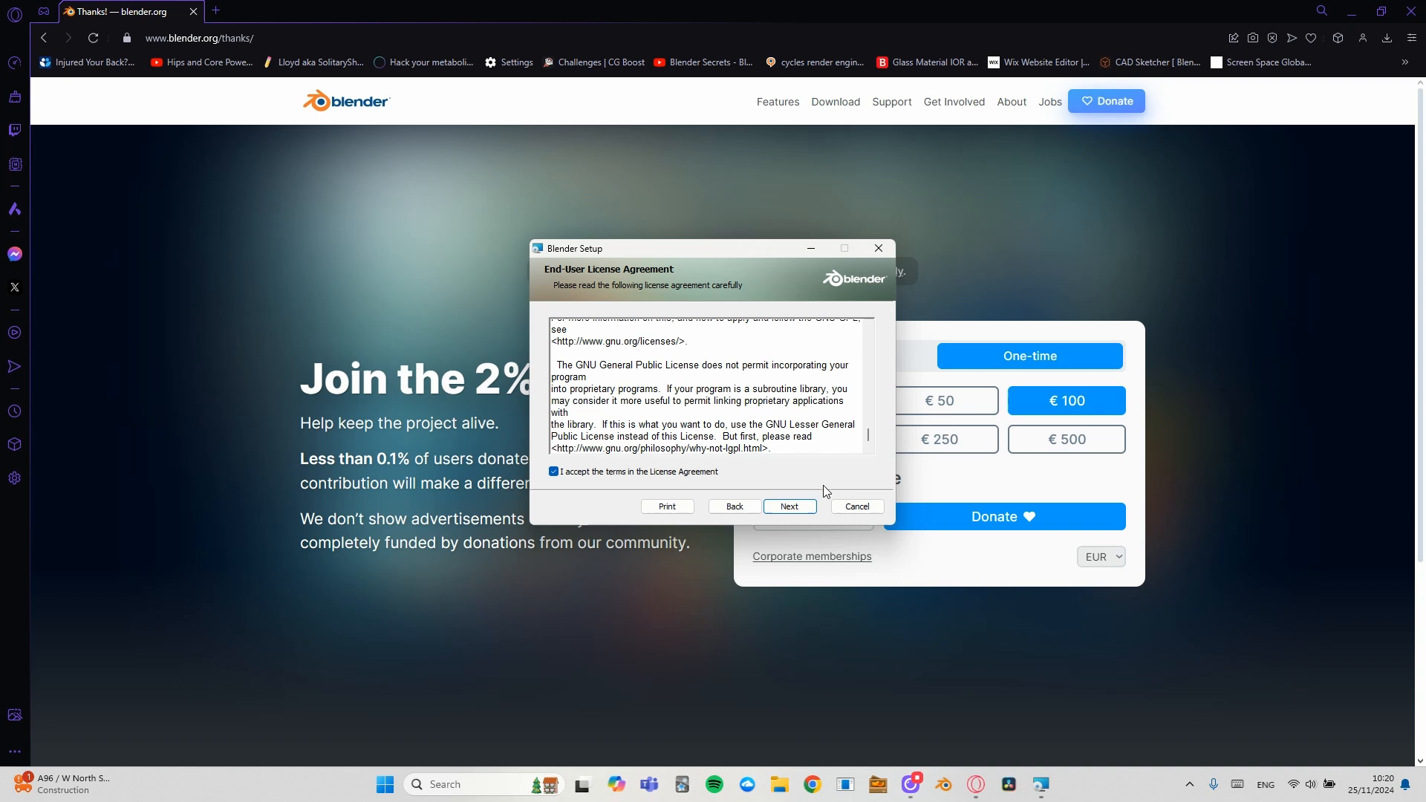
{"action": "left_click", "coordinate": [790, 505]}
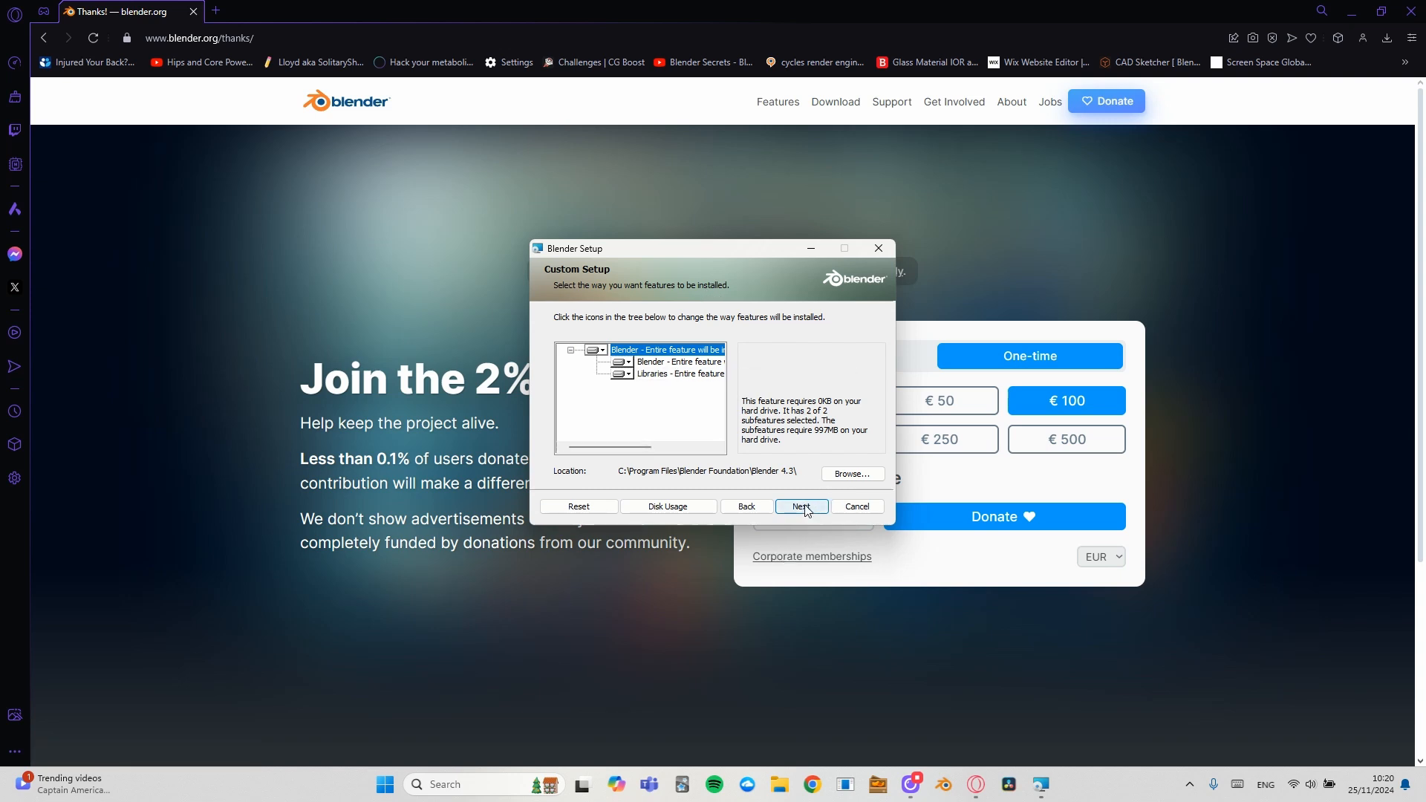
Install Blender 4.3 with the default features and location, then finish the wizard.
{"action": "left_click", "coordinate": [800, 505]}
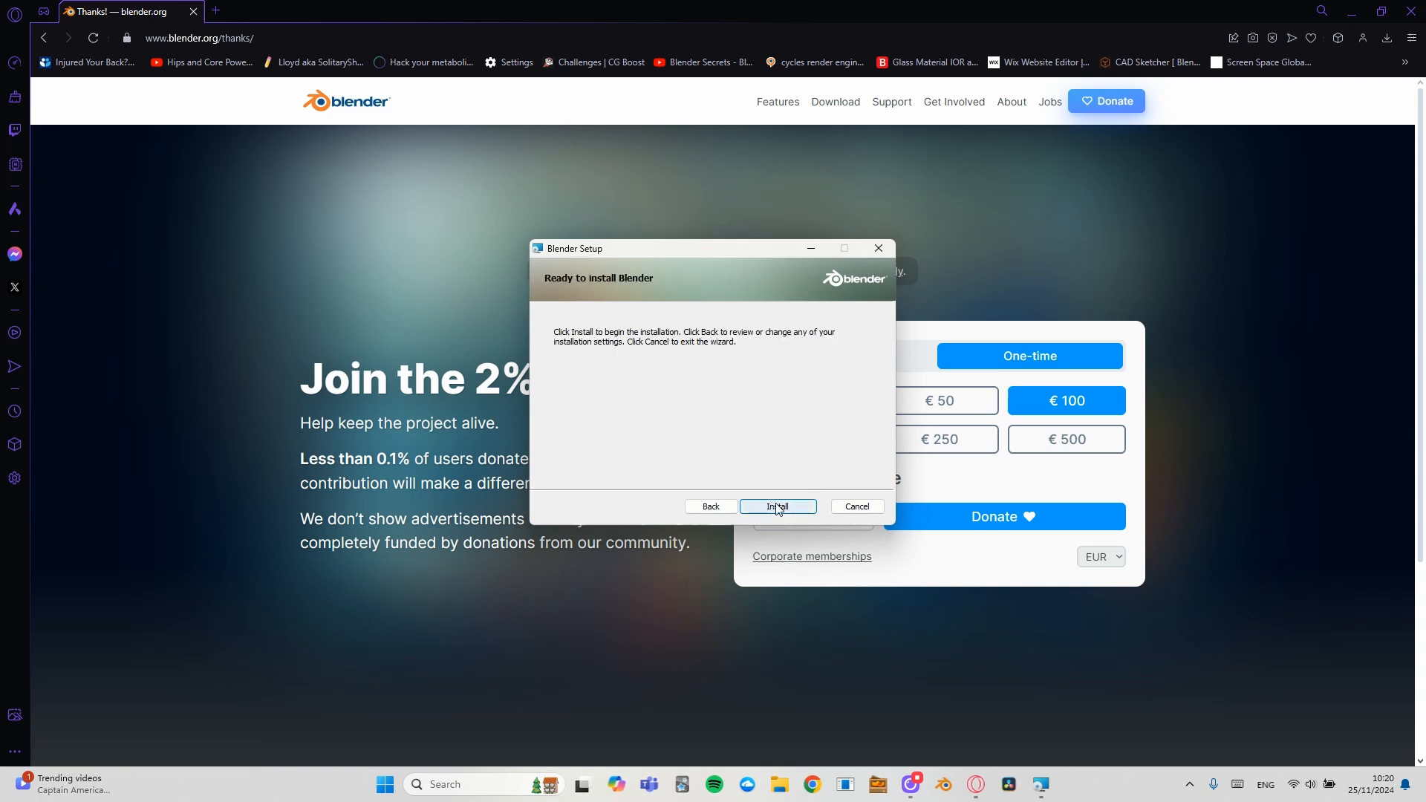
{"action": "left_click", "coordinate": [779, 506]}
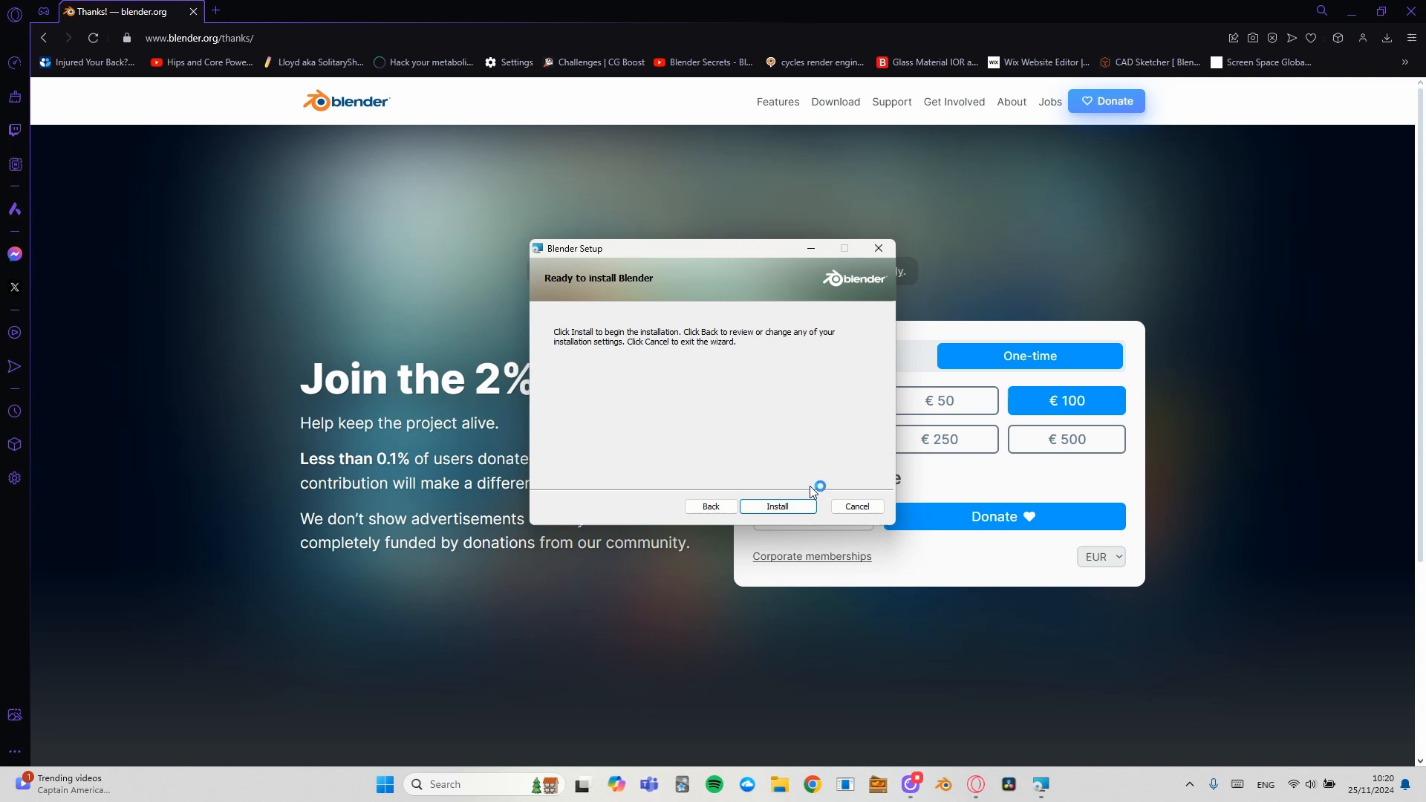
{"action": "left_click", "coordinate": [776, 505]}
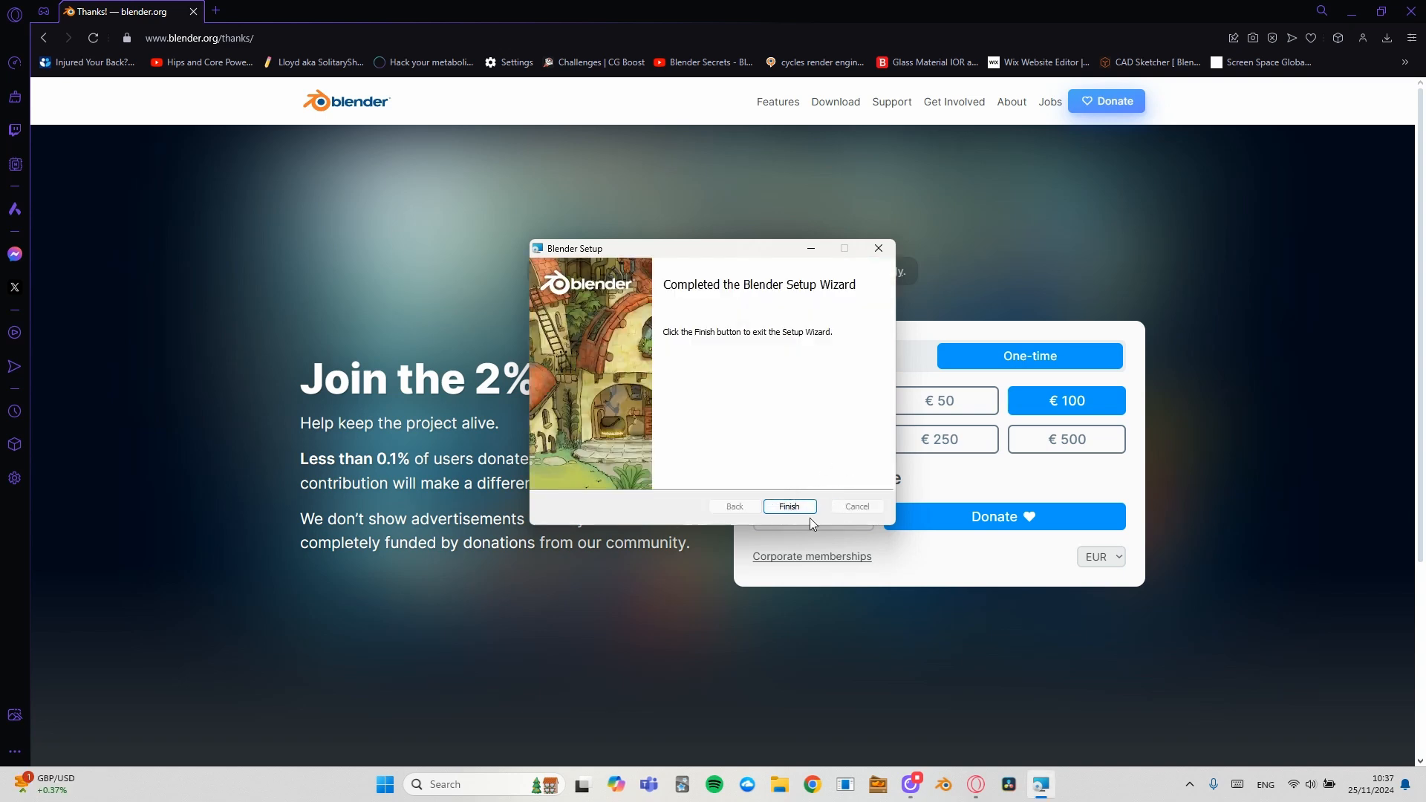
{"action": "left_click", "coordinate": [790, 505]}
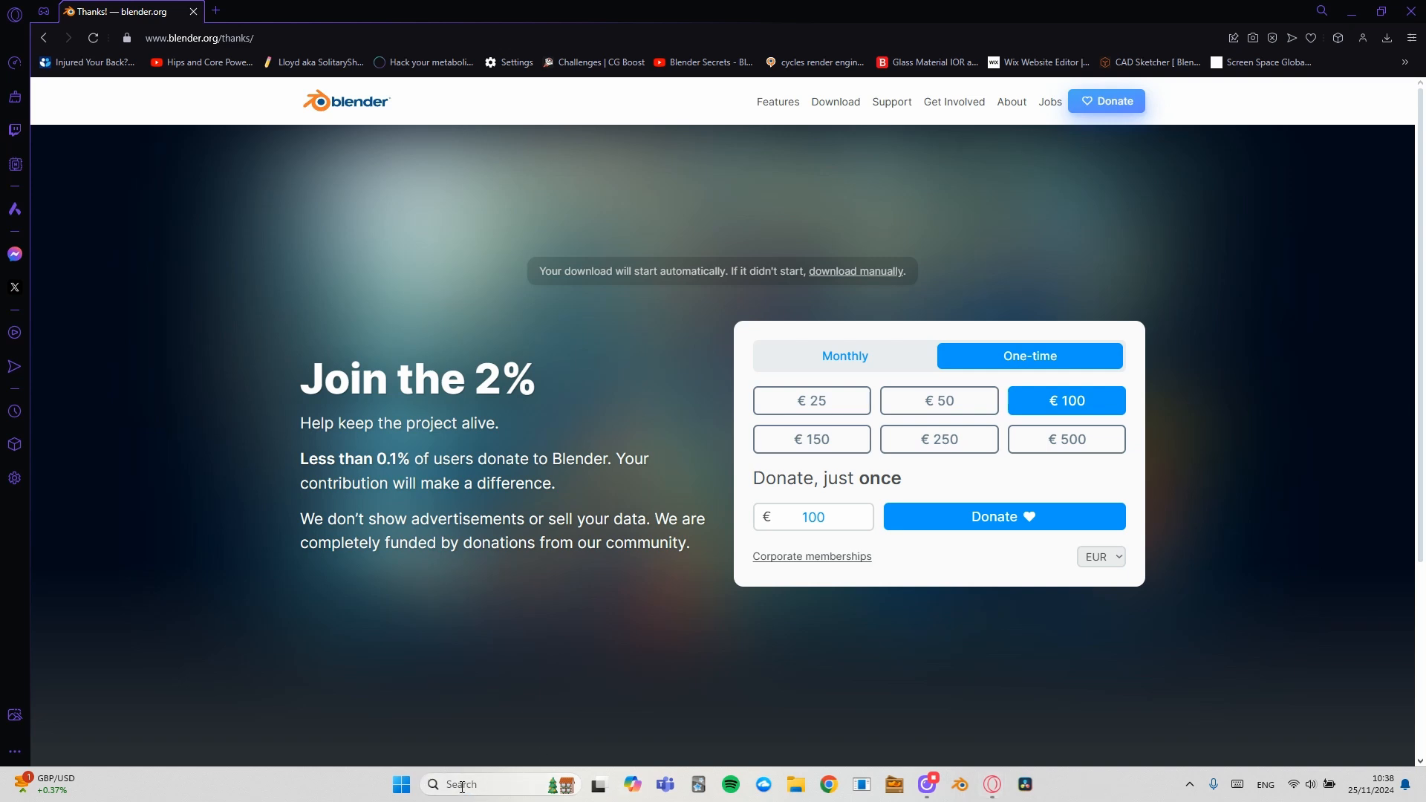
{"action": "mouse_move", "coordinate": [462, 784]}
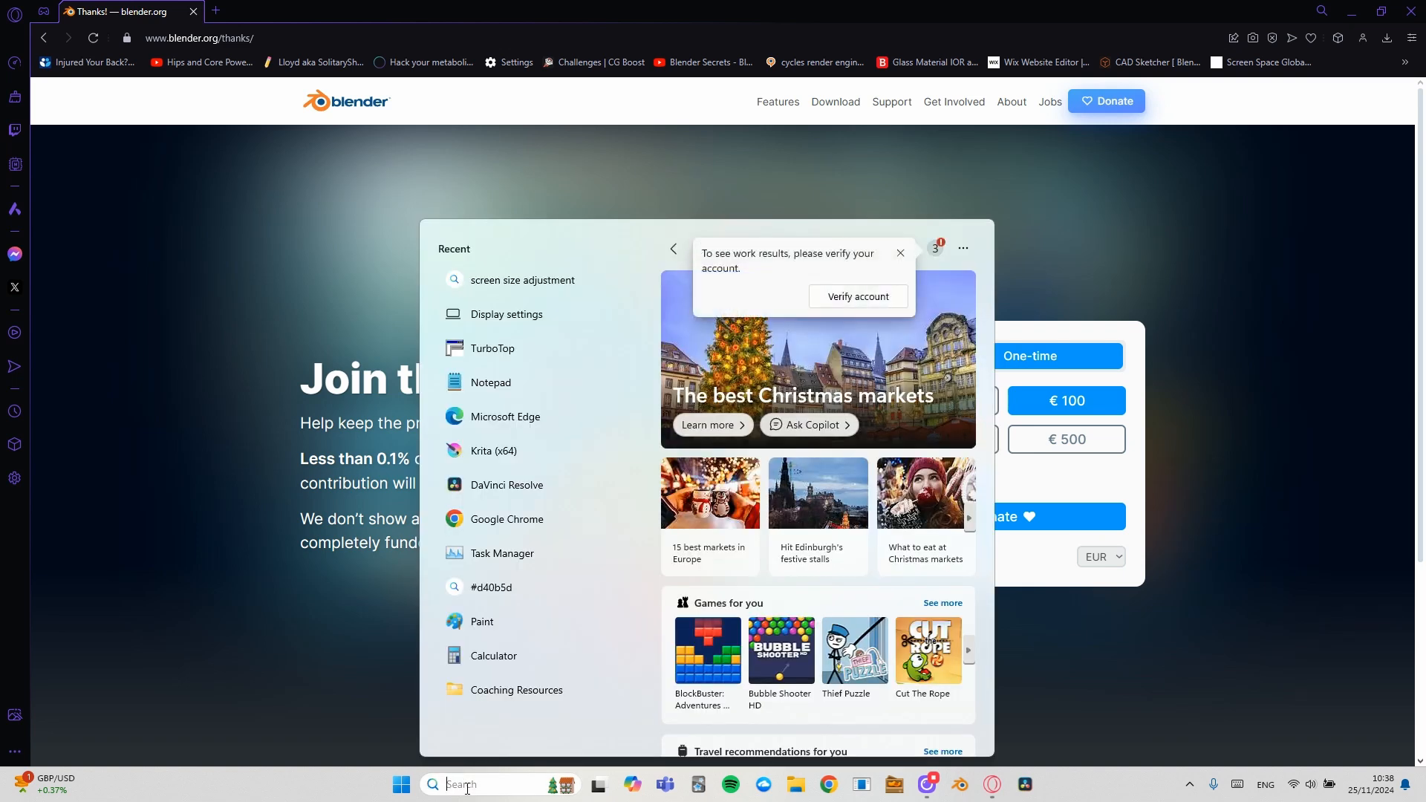
Search Windows for Blender and launch the newly installed Blender 4.3.
{"action": "type", "text": "blender 3.6"}
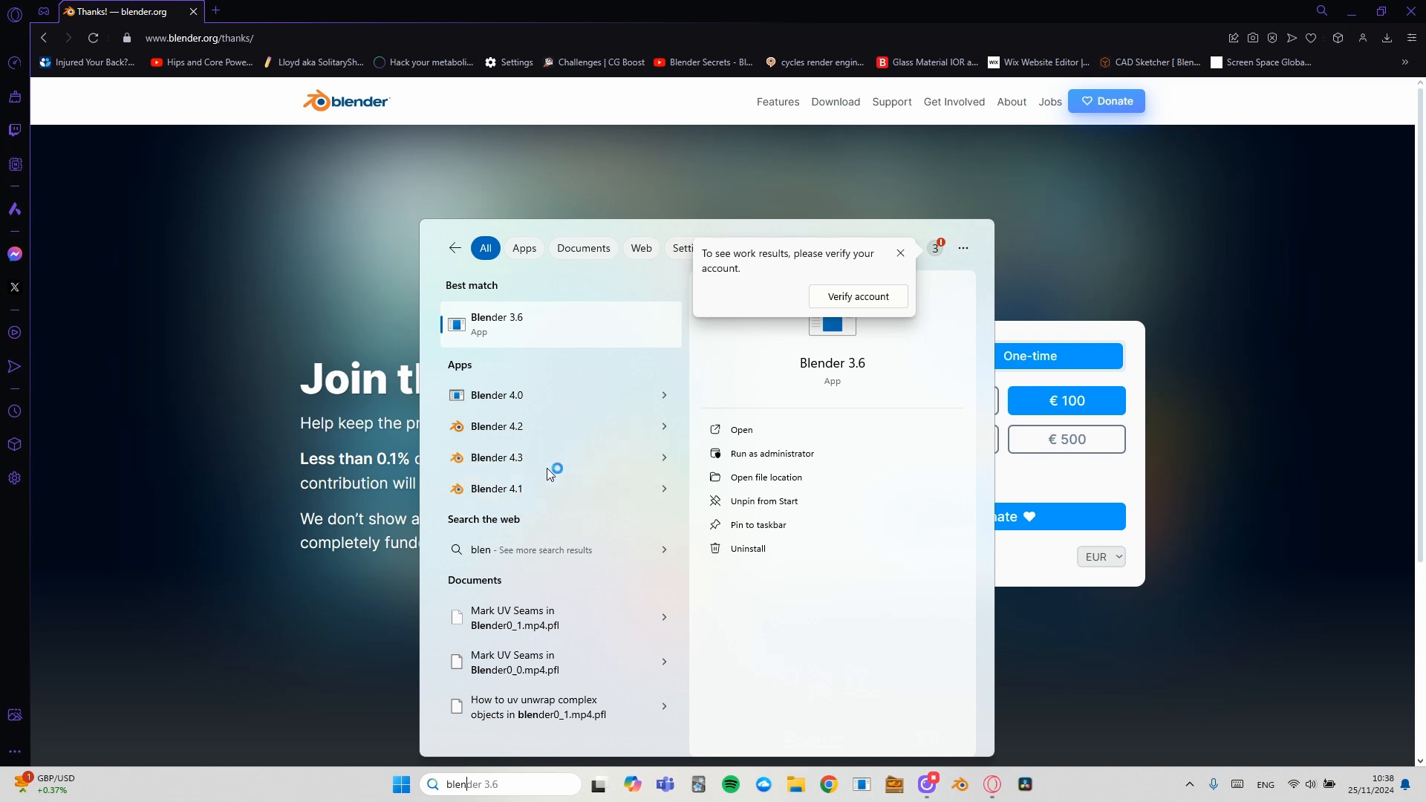
{"action": "right_click", "coordinate": [496, 458]}
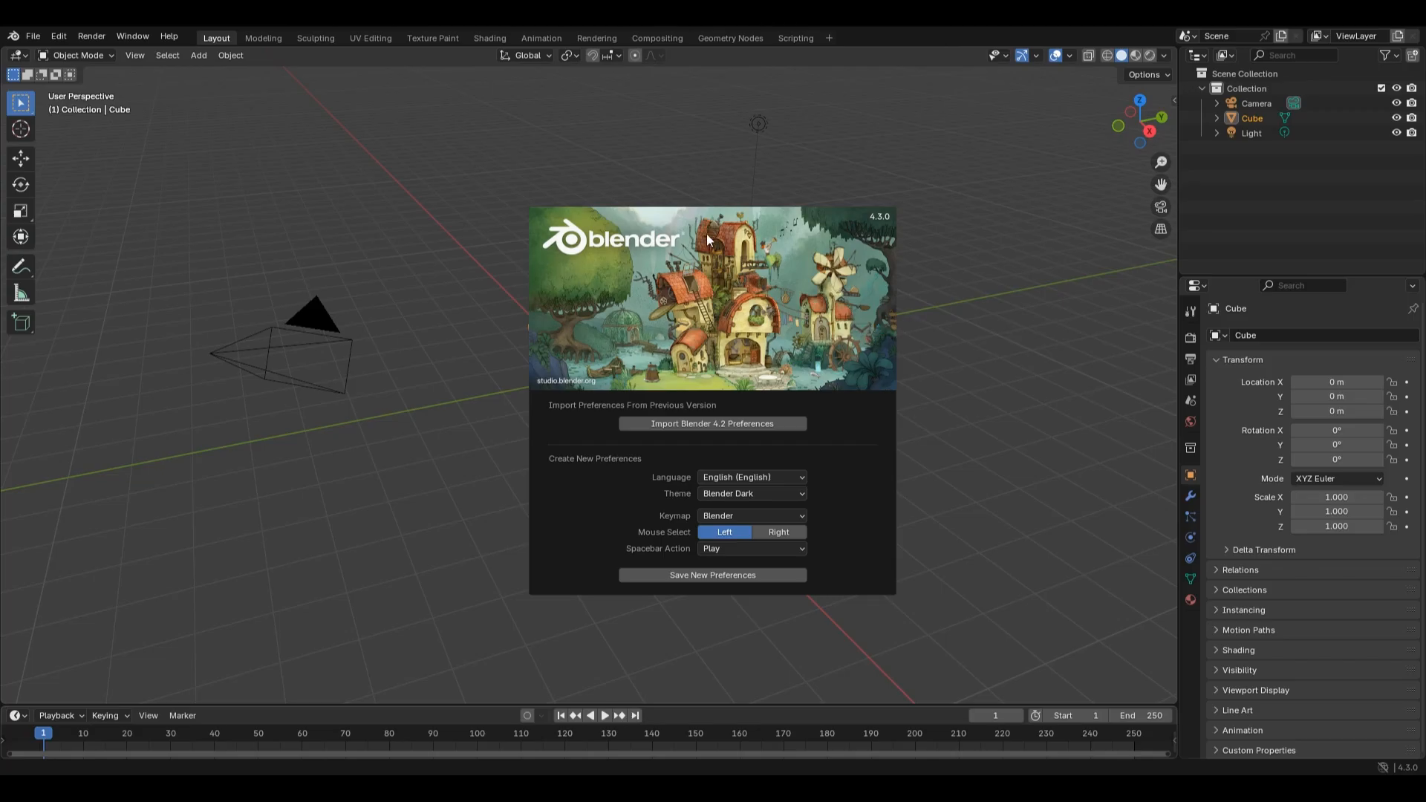
{"action": "mouse_move", "coordinate": [653, 343]}
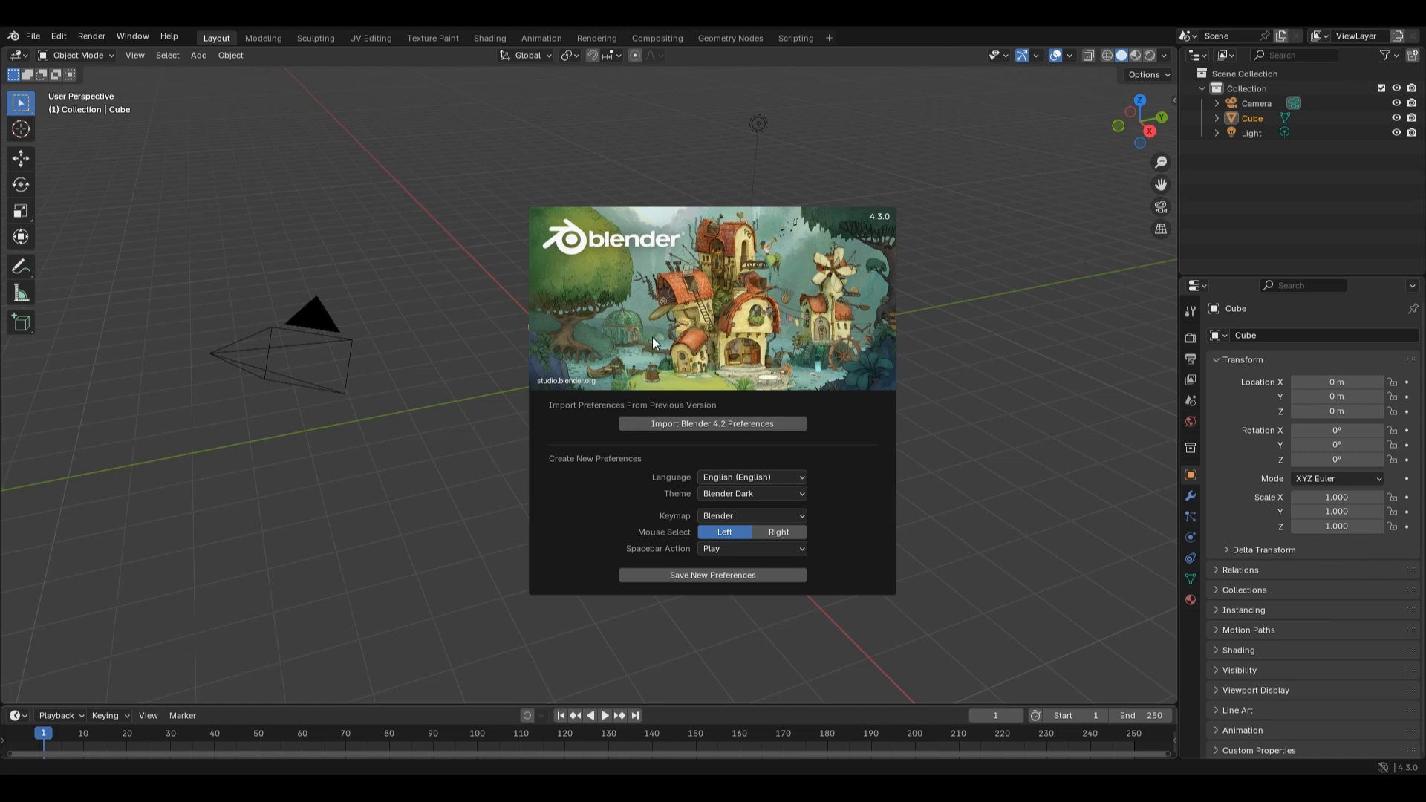
{"action": "mouse_move", "coordinate": [782, 394]}
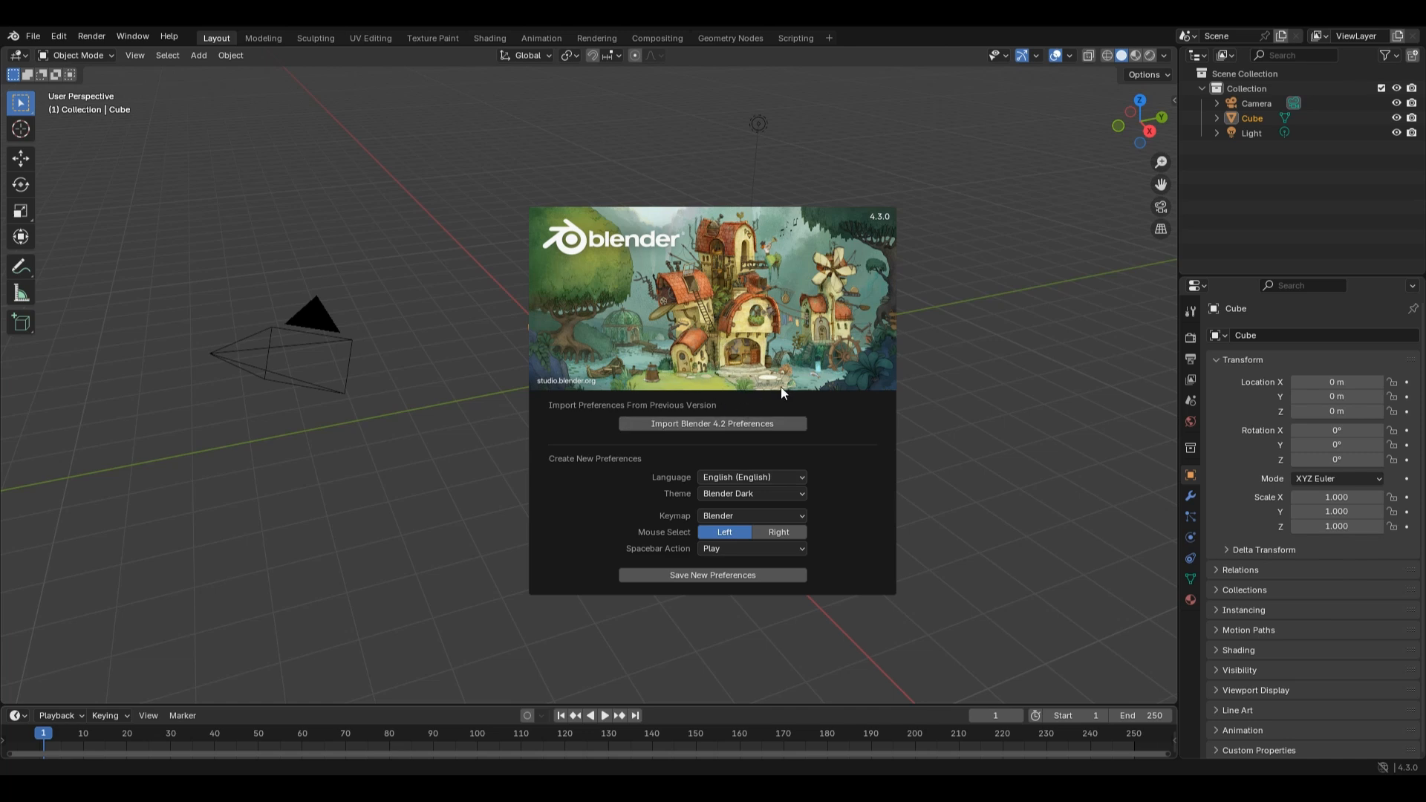
{"action": "mouse_move", "coordinate": [835, 394]}
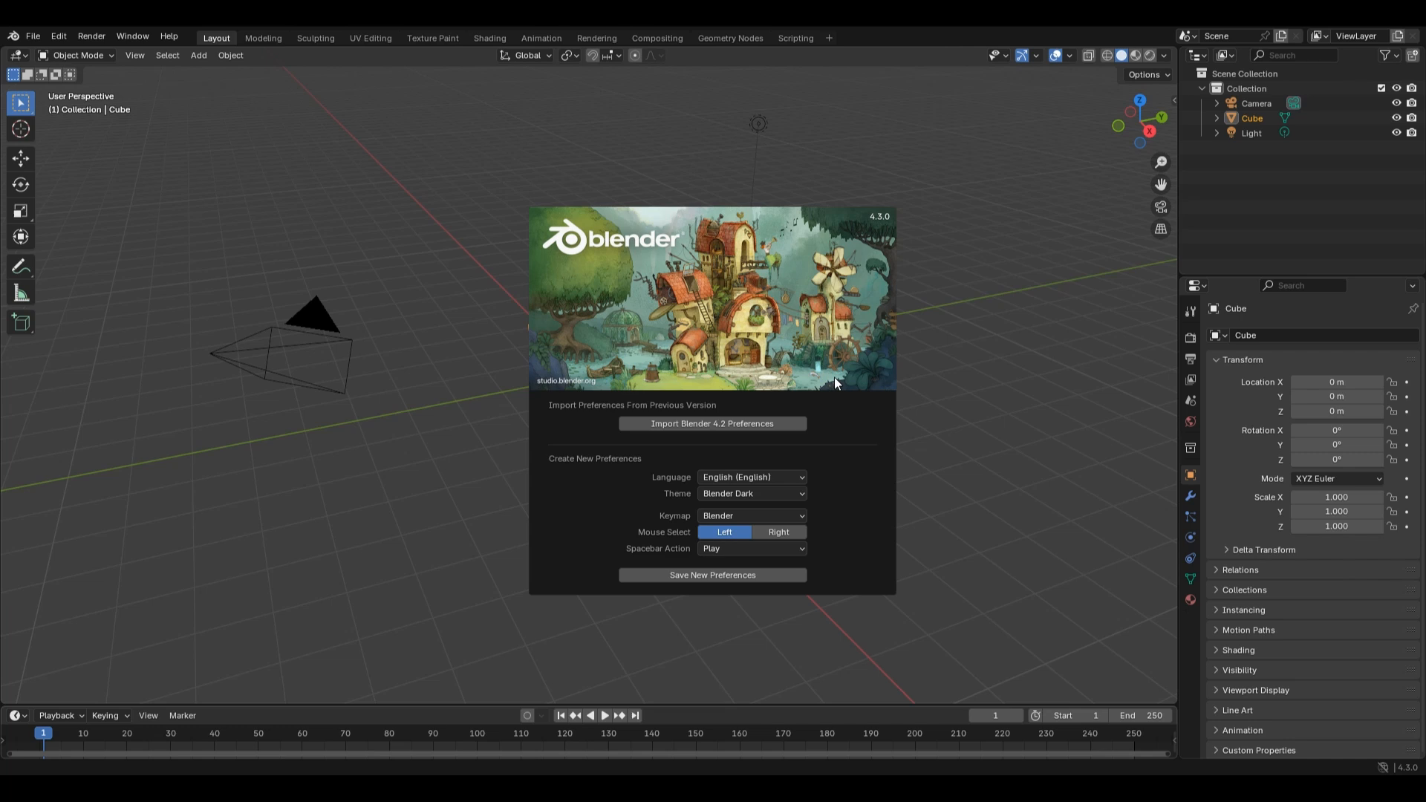
{"action": "mouse_move", "coordinate": [625, 486]}
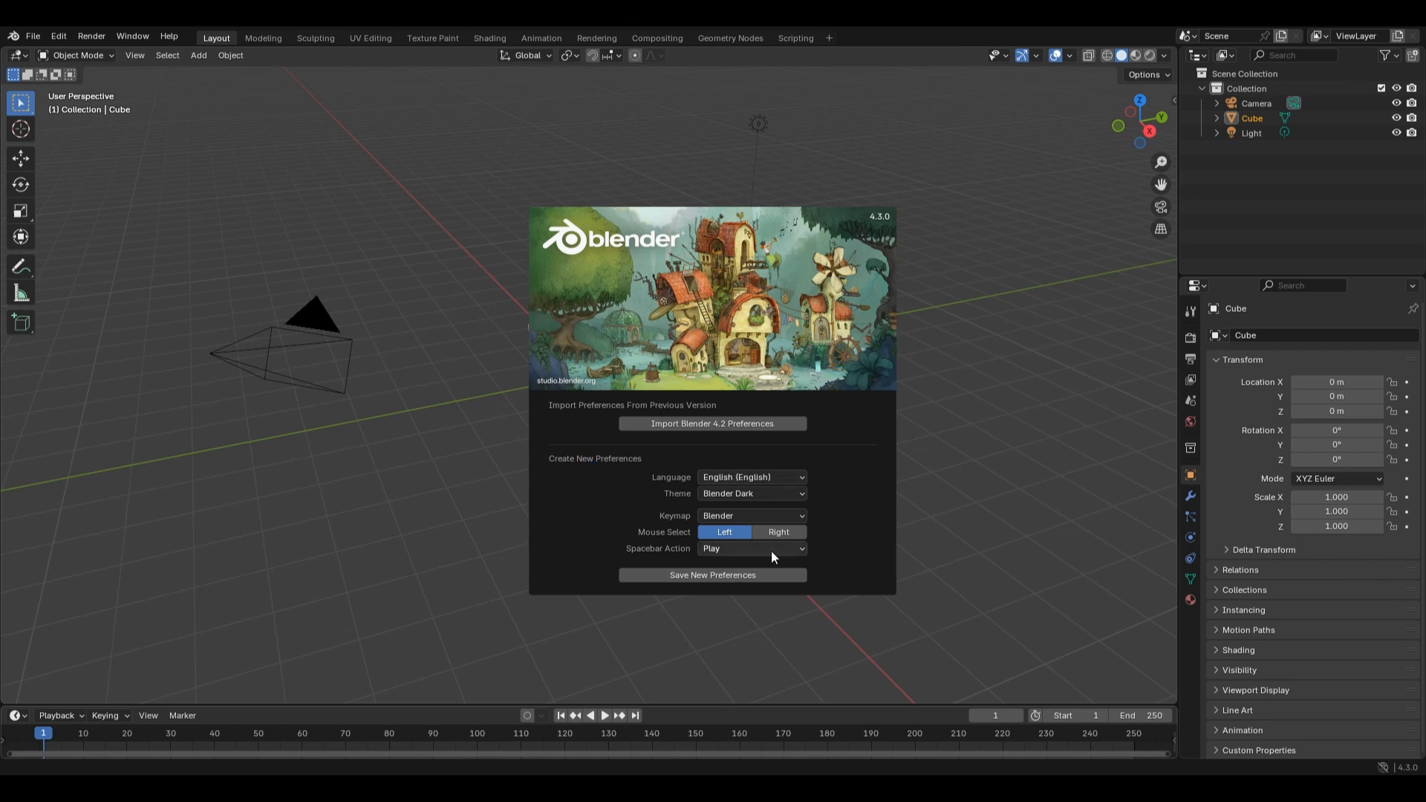
{"action": "mouse_move", "coordinate": [822, 552]}
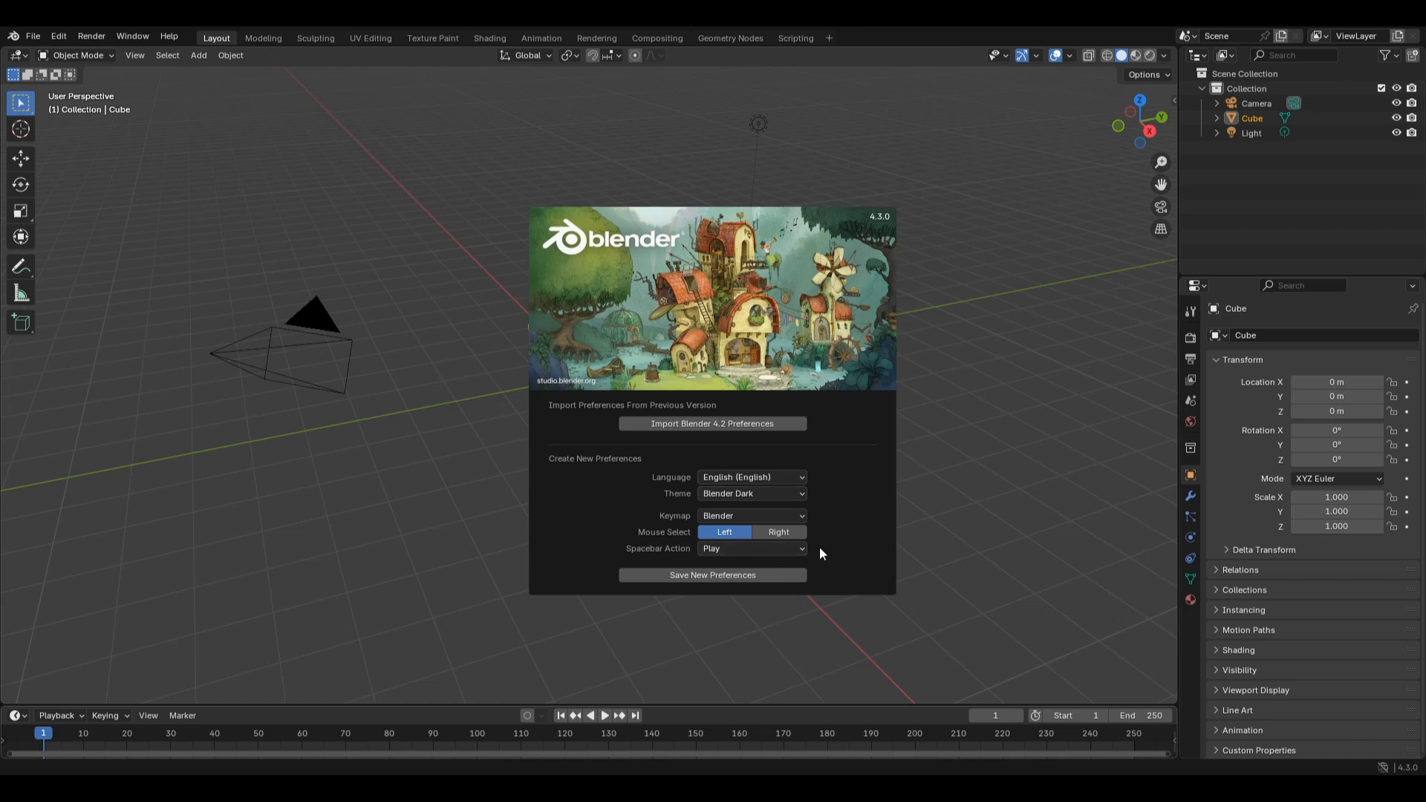
{"action": "mouse_move", "coordinate": [730, 416]}
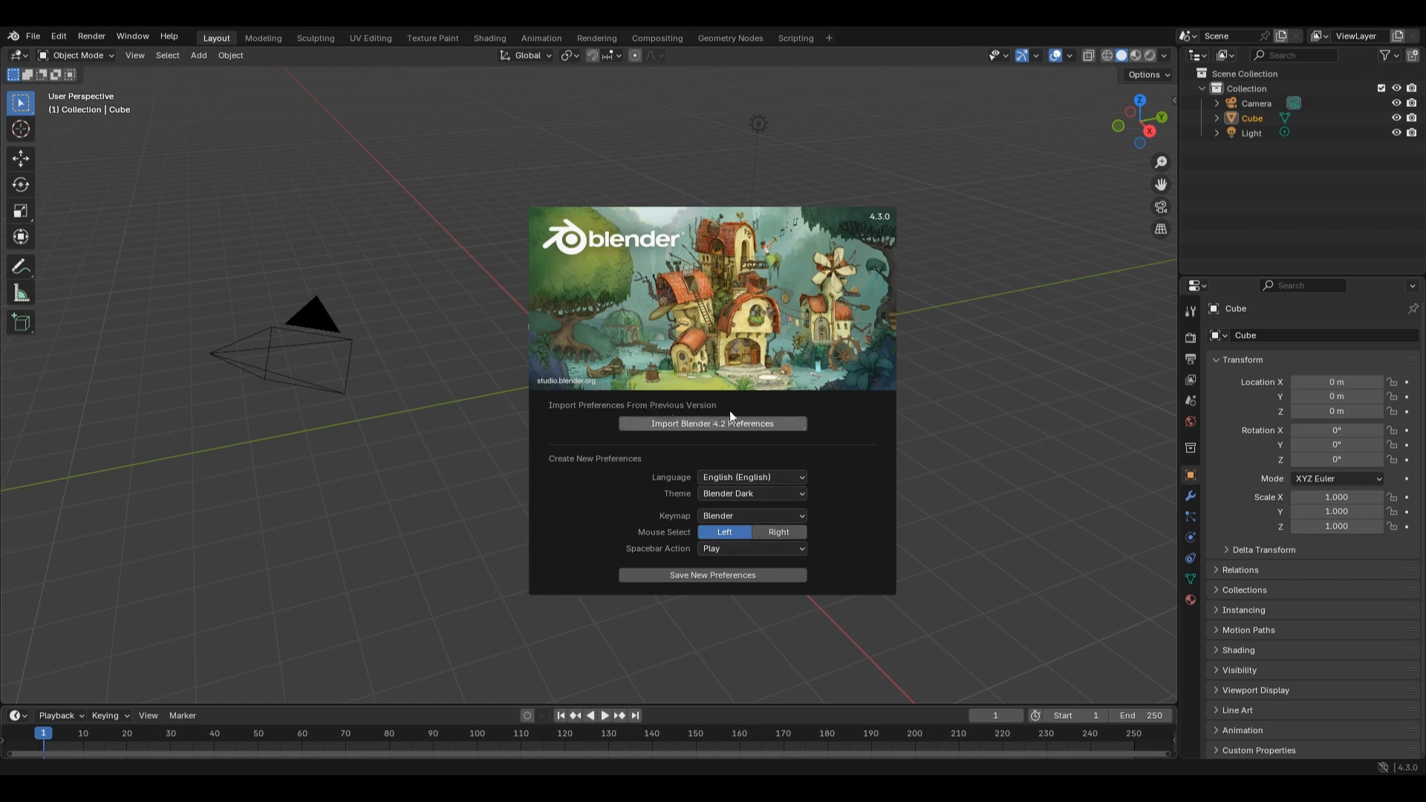
{"action": "mouse_move", "coordinate": [823, 412]}
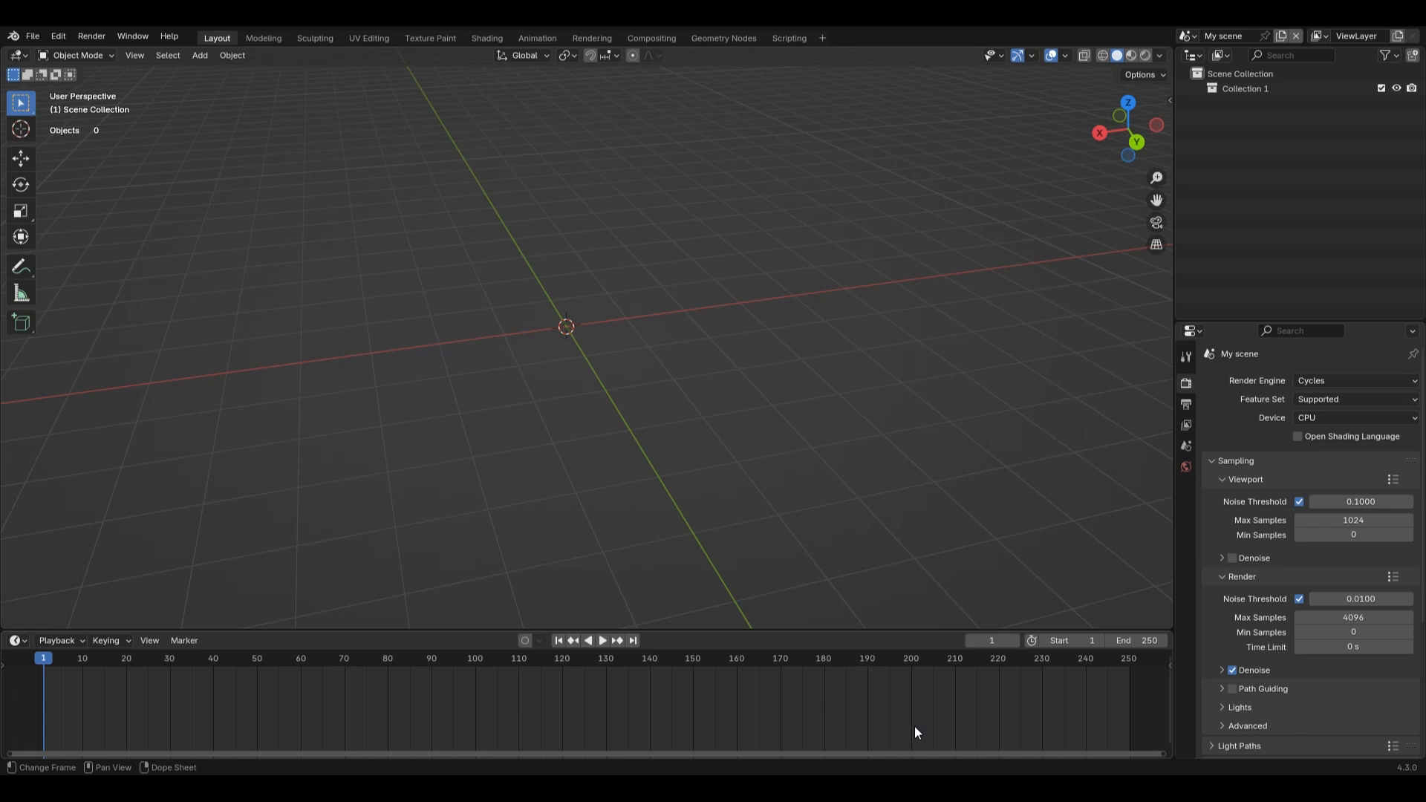
{"action": "mouse_move", "coordinate": [835, 704]}
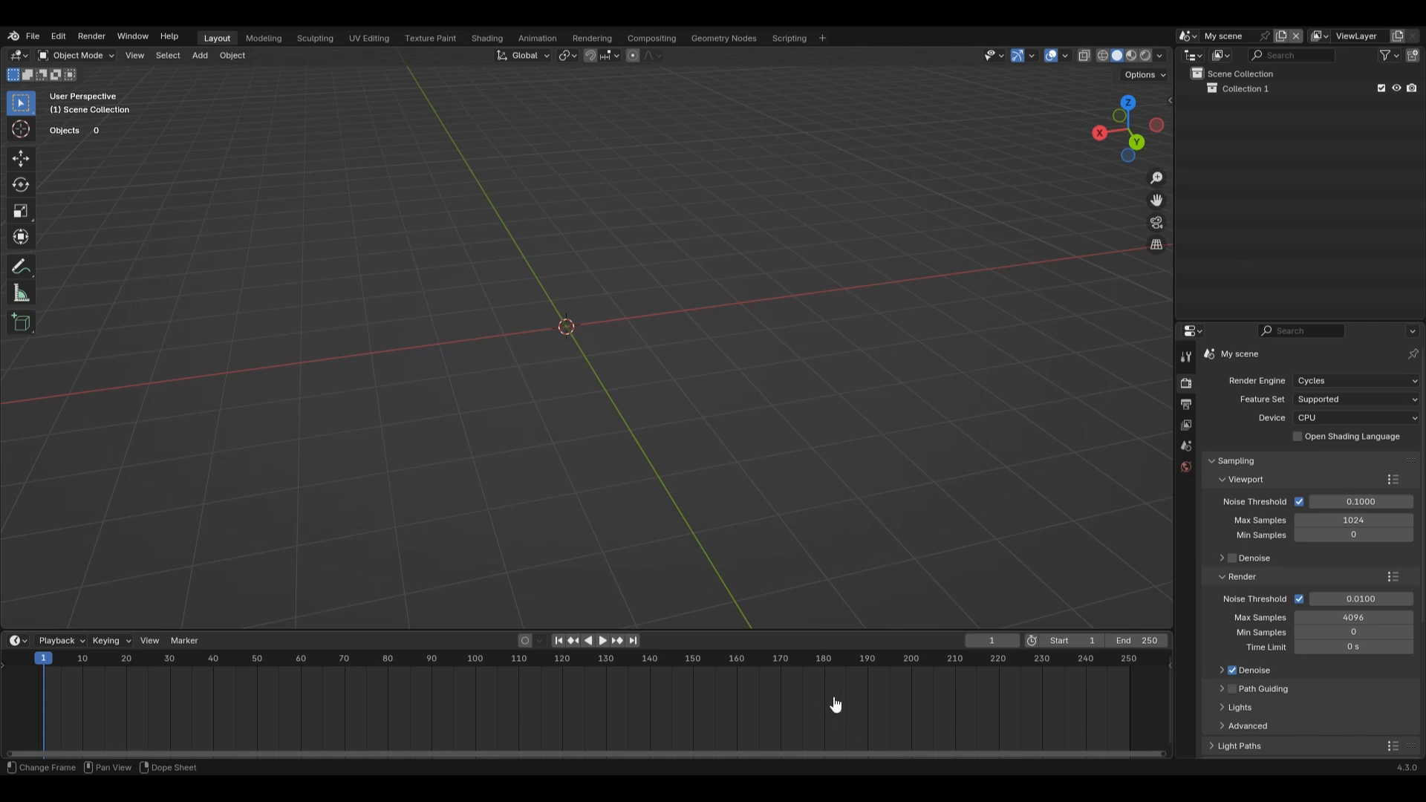